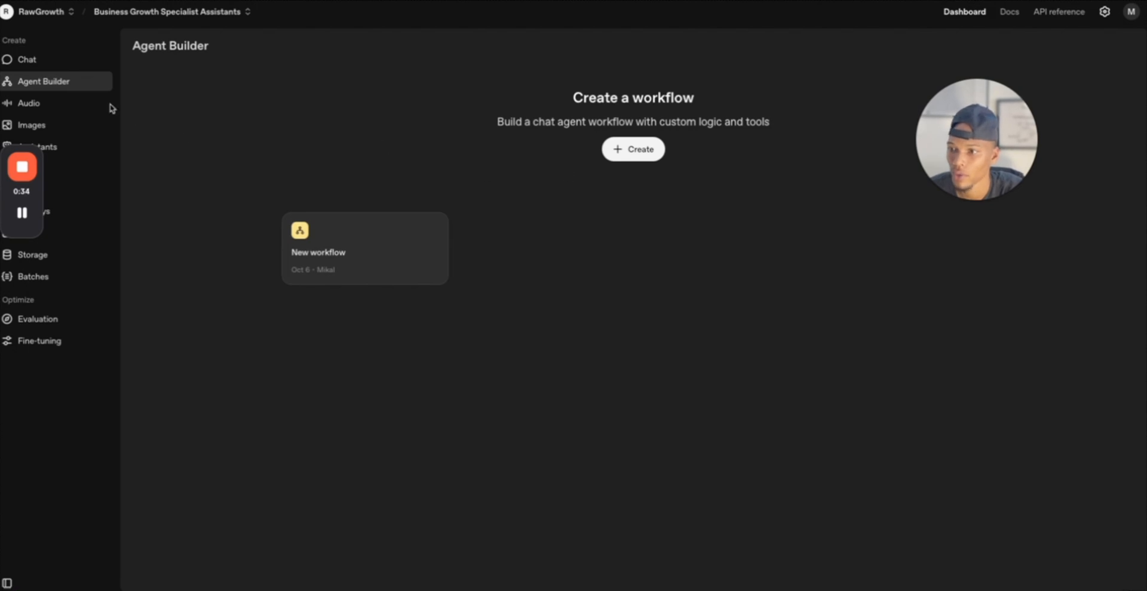
mouse_move(665, 170)
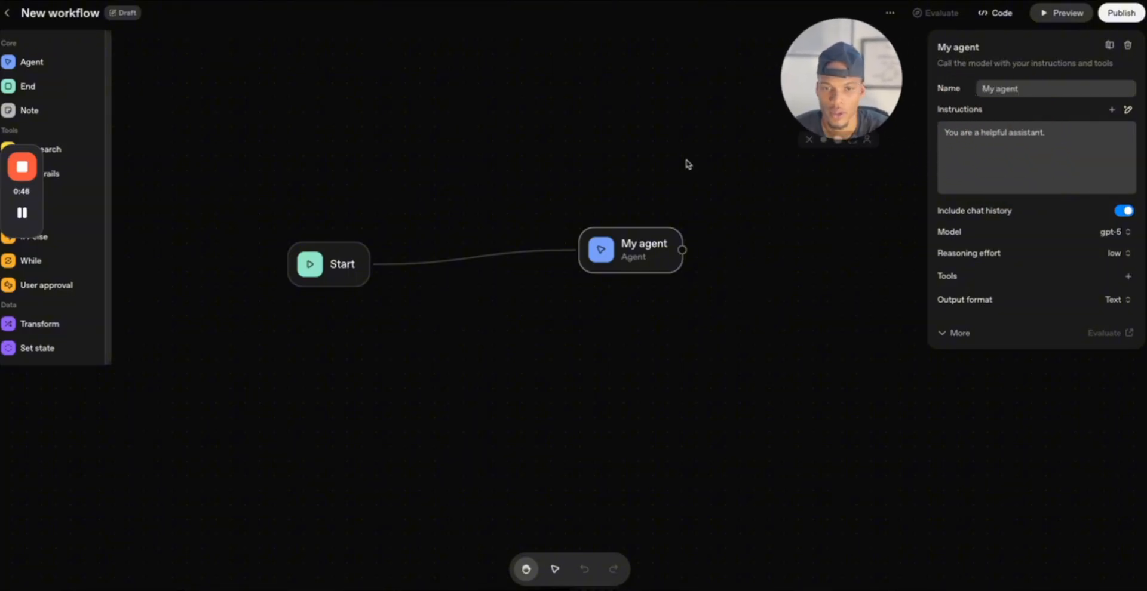
View the Start node's input variables, then the My agent node's properties.
click(328, 264)
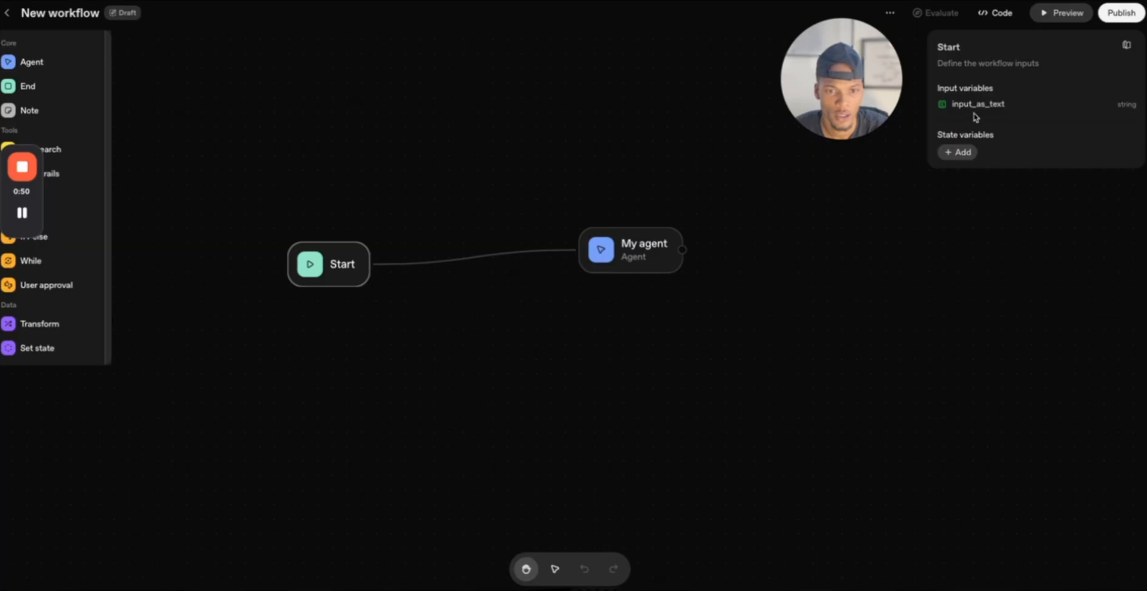
click(957, 152)
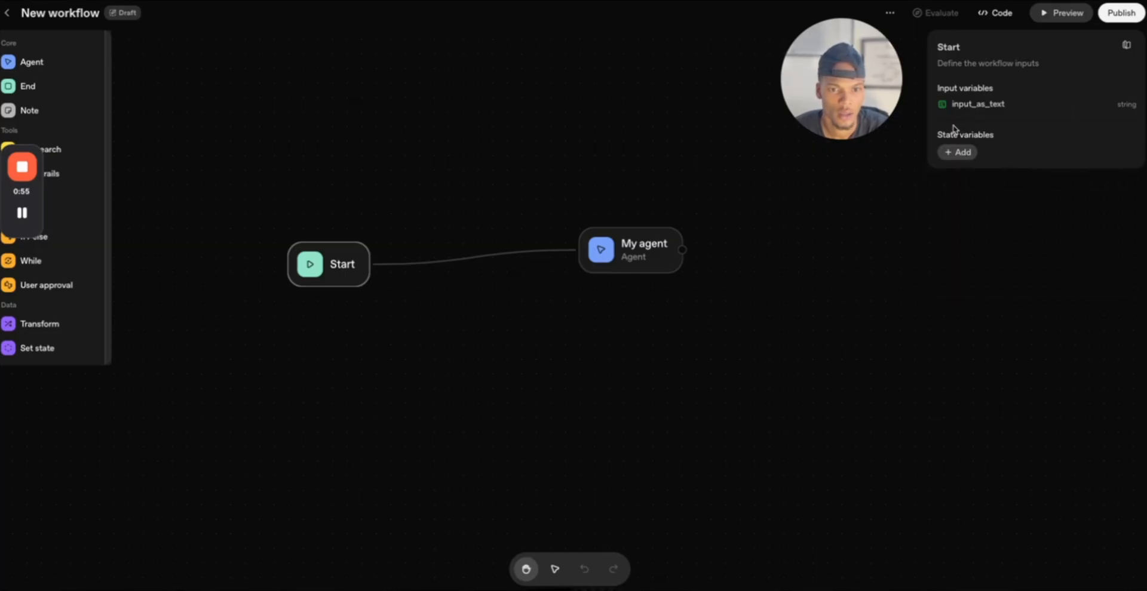
click(957, 152)
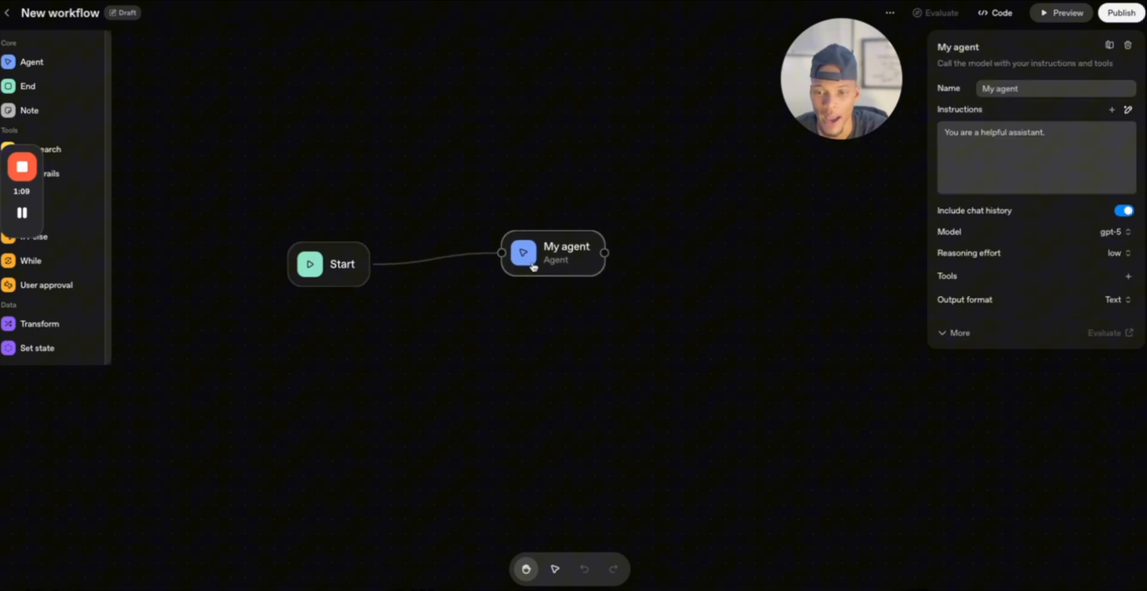
Expand the My agent node's full settings with model parameters and advanced options.
click(1009, 152)
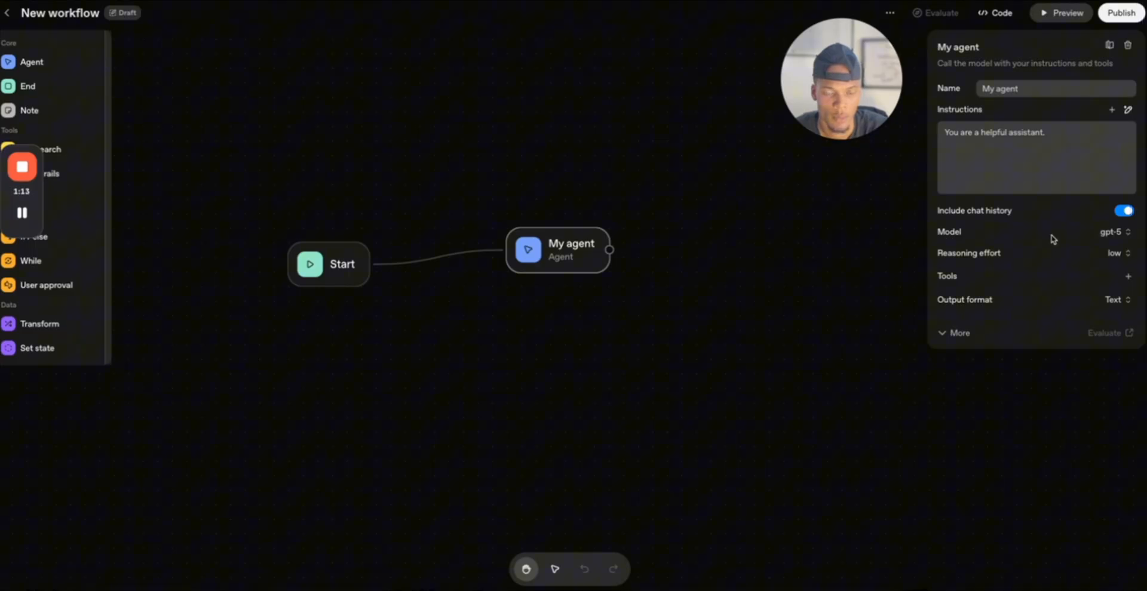
click(959, 334)
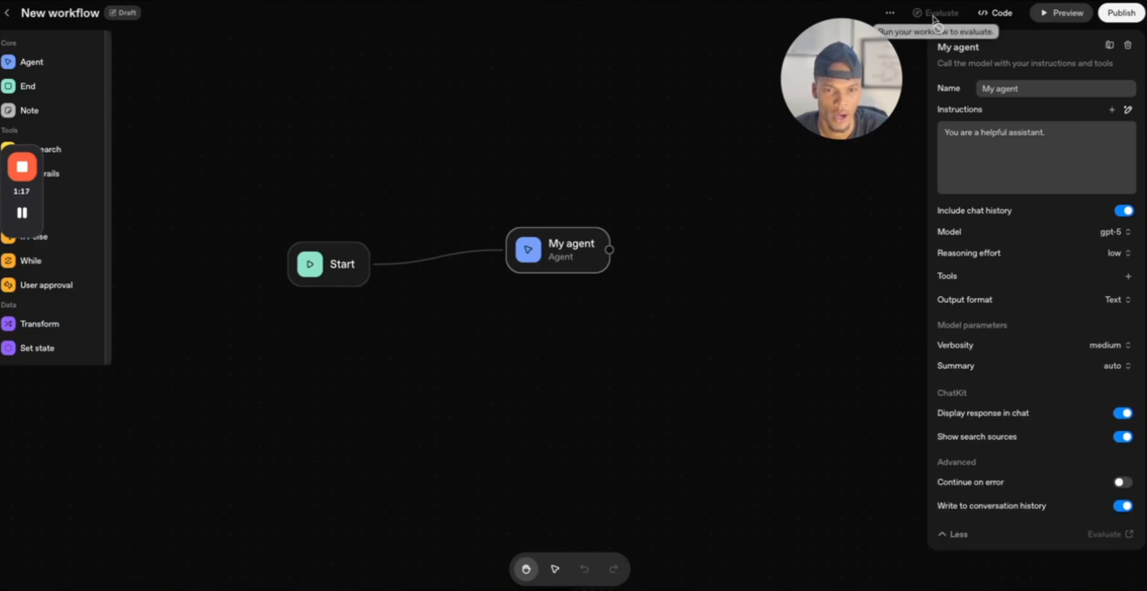
mouse_move(1052, 285)
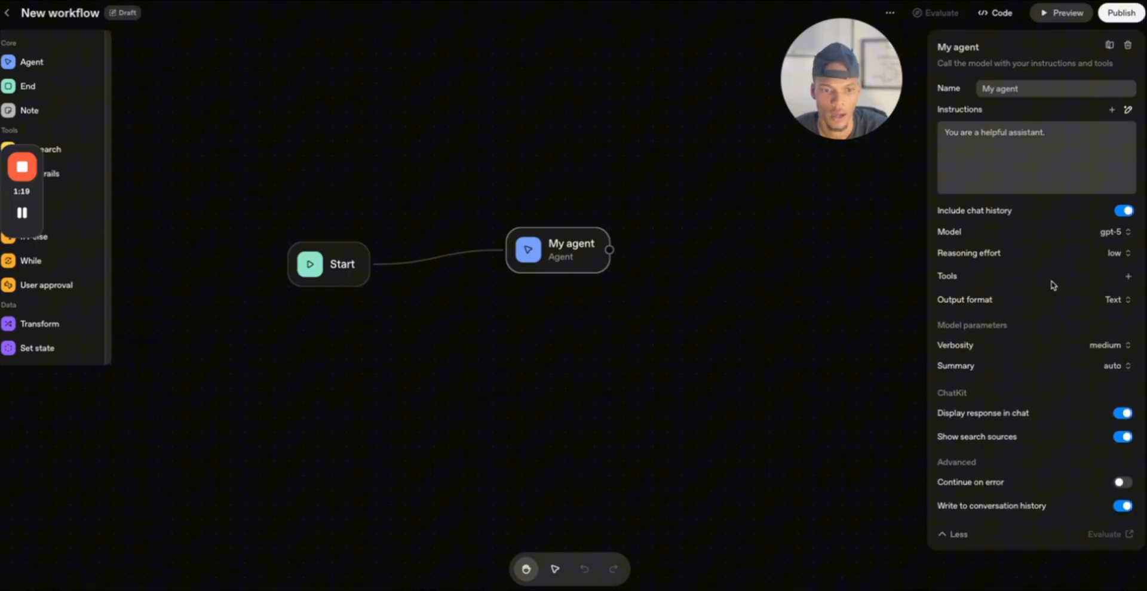
mouse_move(307, 447)
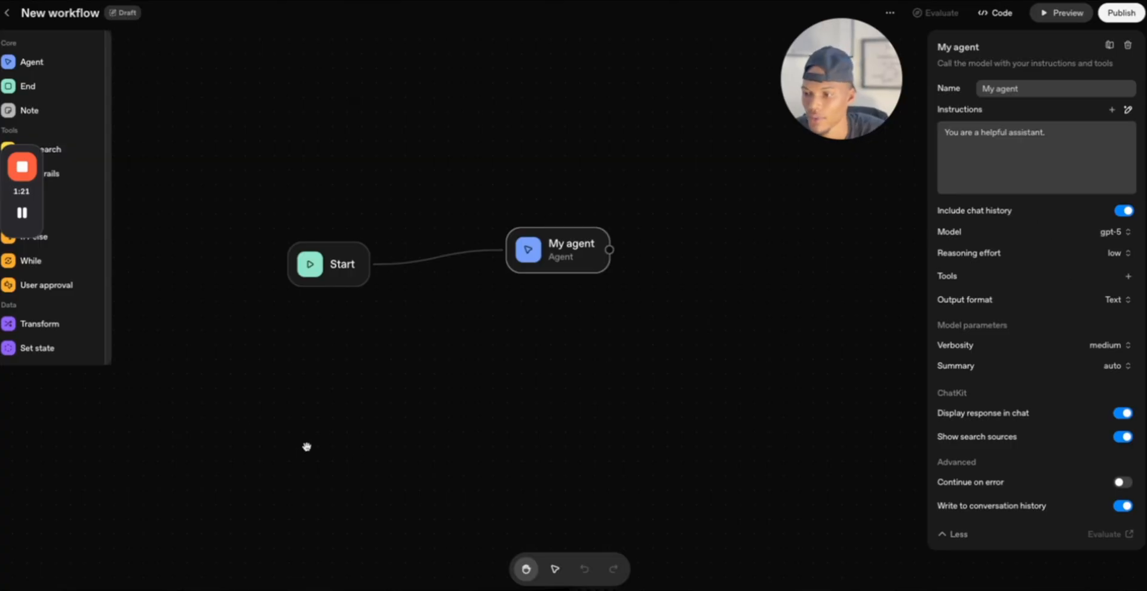
mouse_move(25, 197)
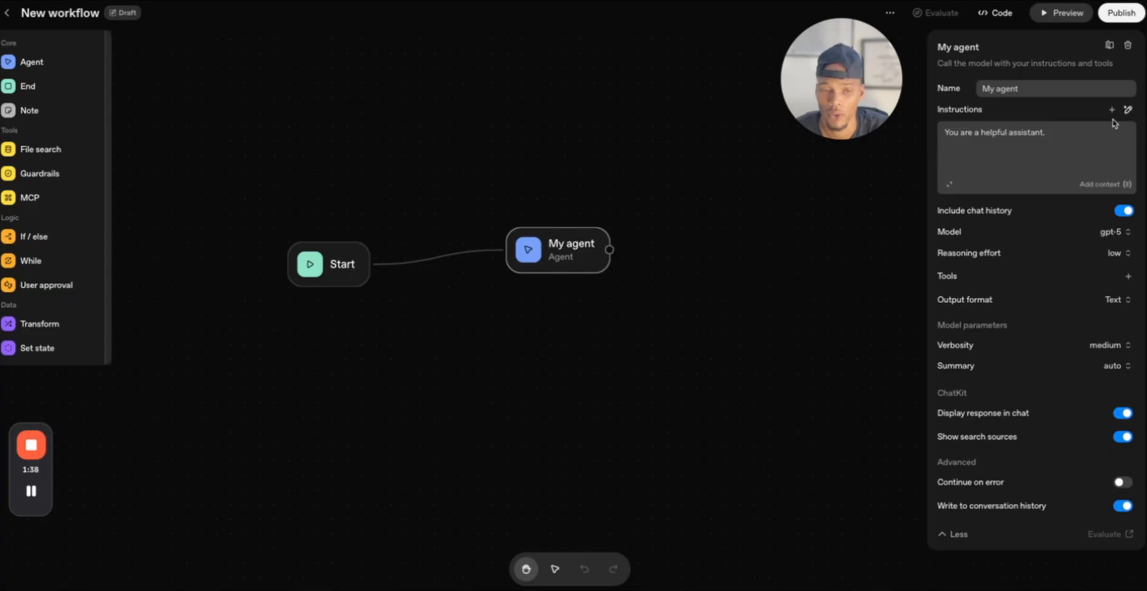
mouse_move(286, 241)
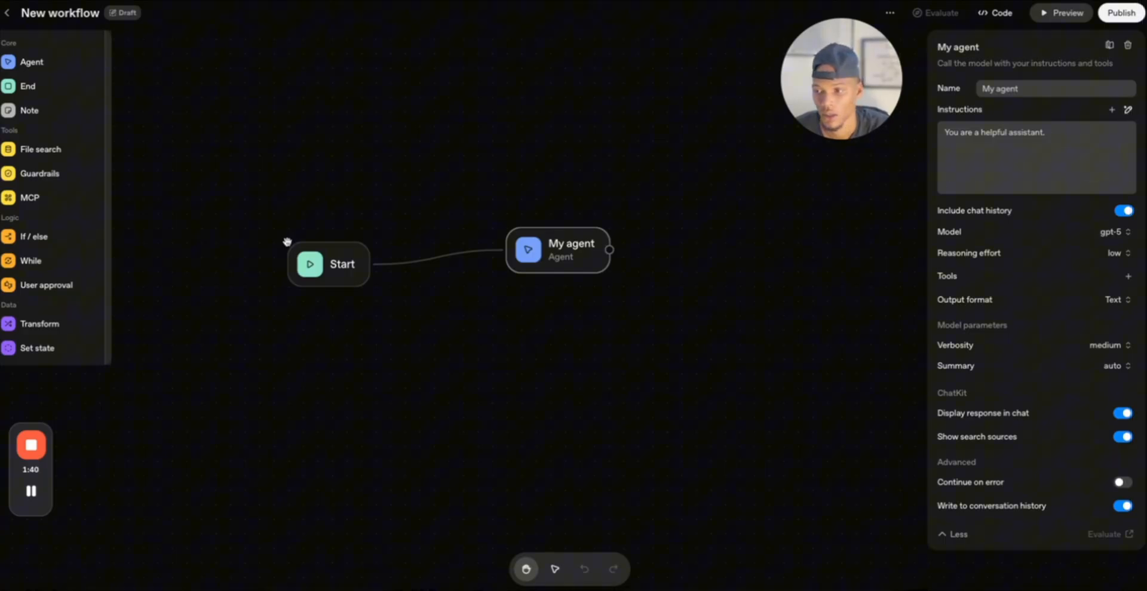
mouse_move(41, 150)
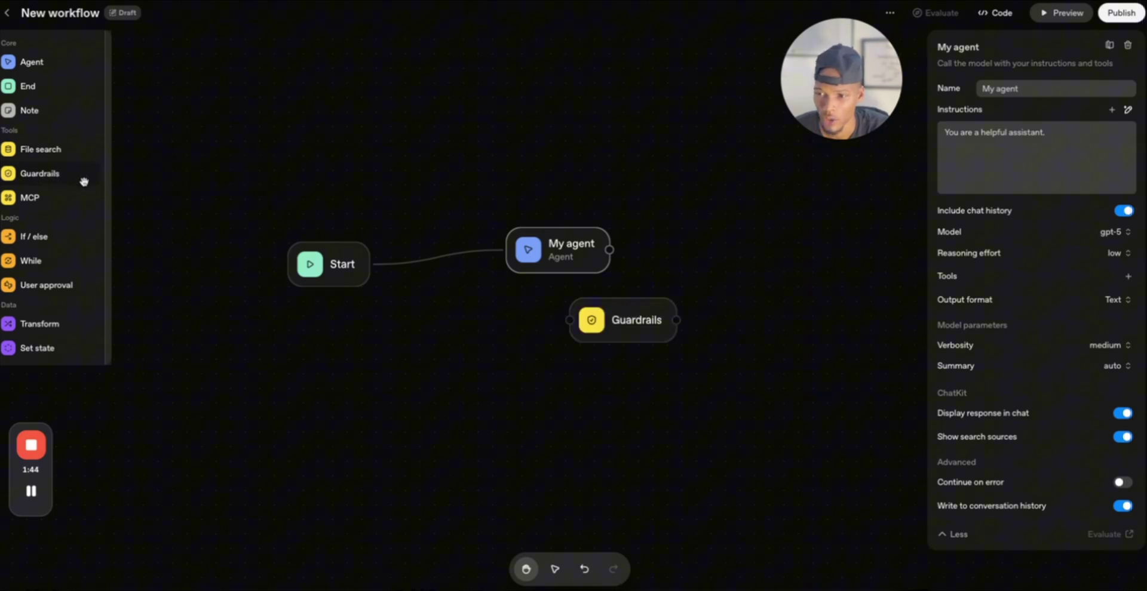
Inspect the Start-to-My agent edge, then view the Guardrails node's checks.
click(435, 262)
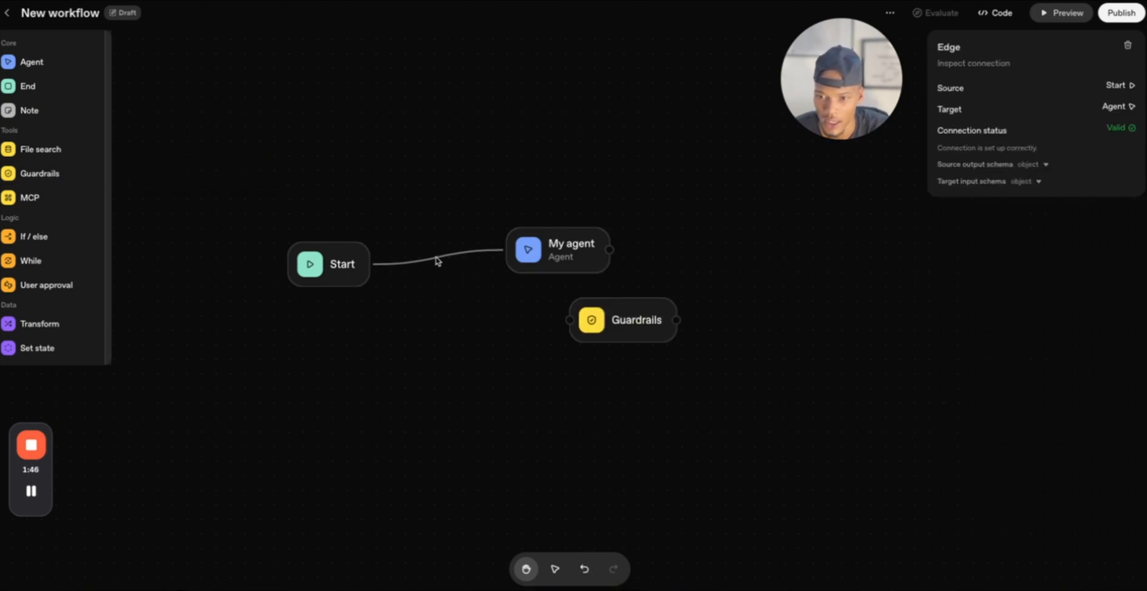
click(622, 320)
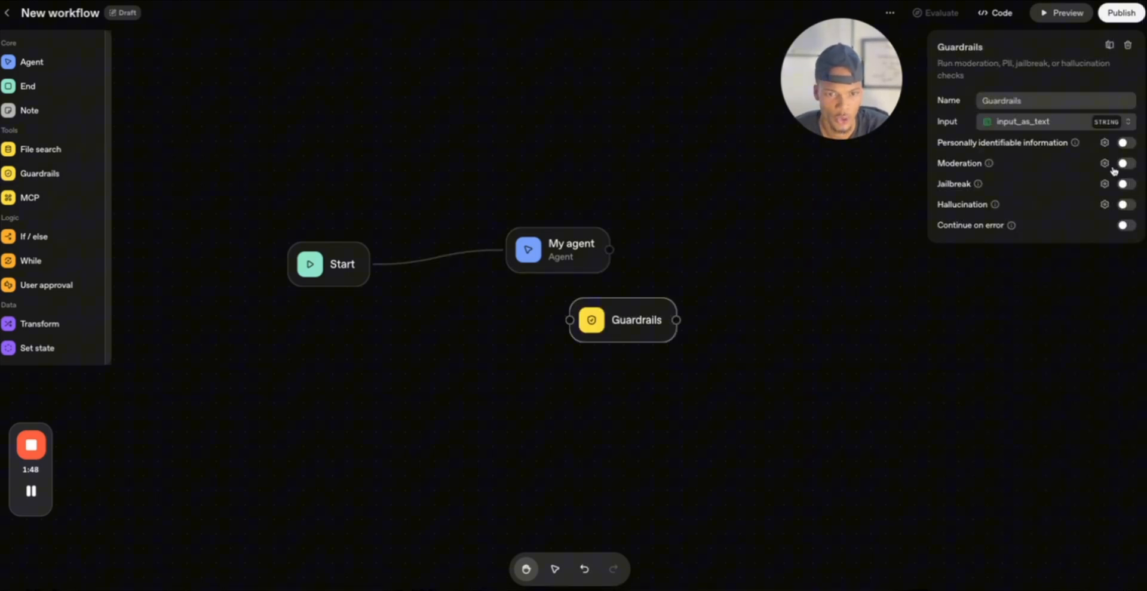
mouse_move(772, 245)
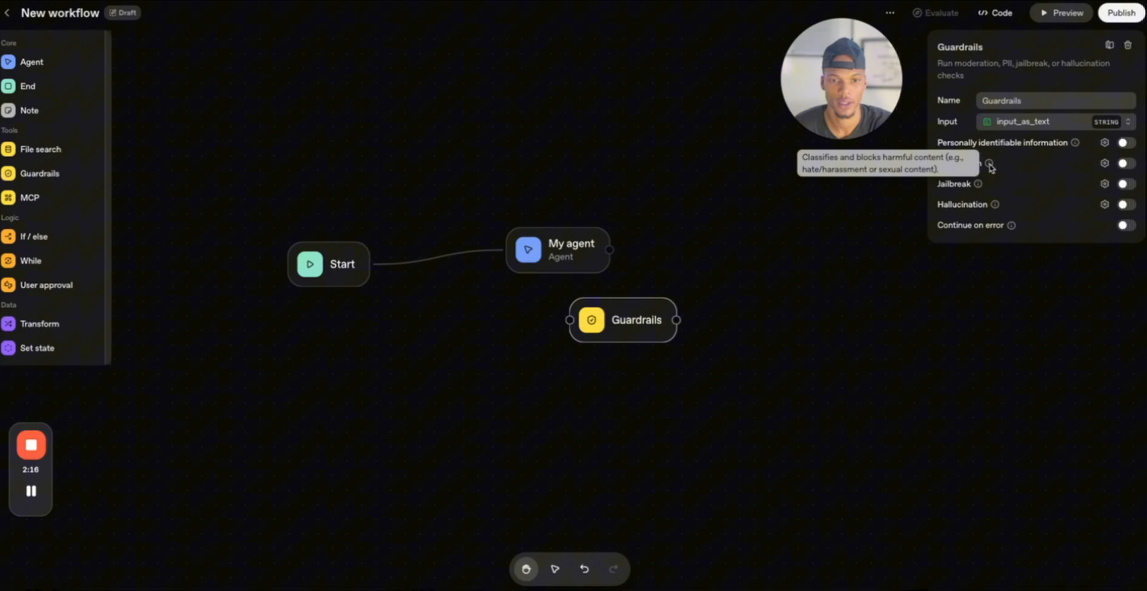
mouse_move(978, 185)
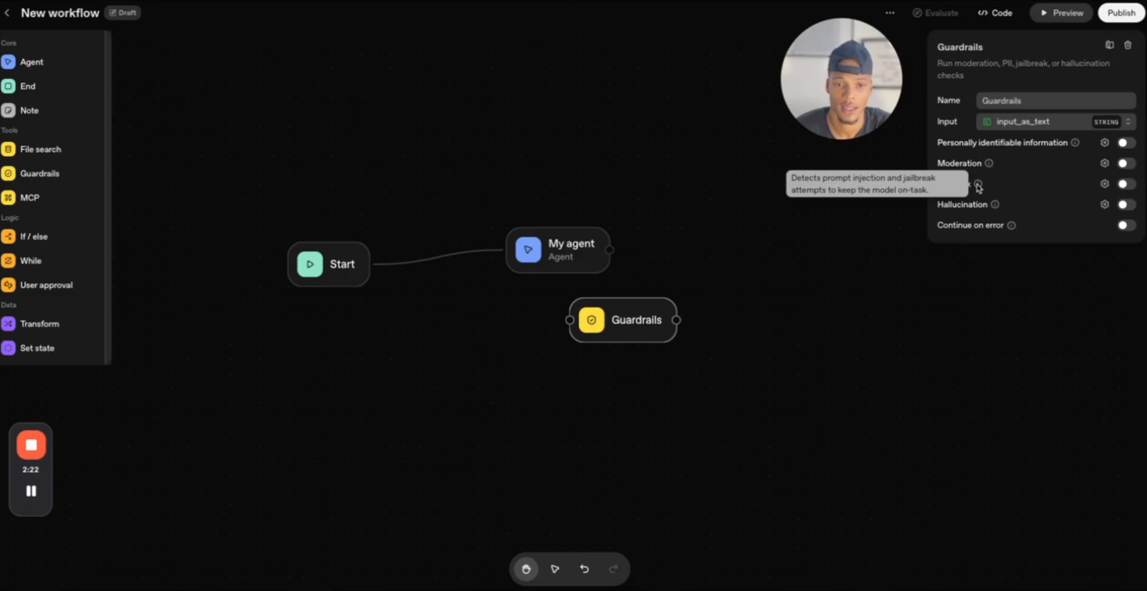
mouse_move(996, 205)
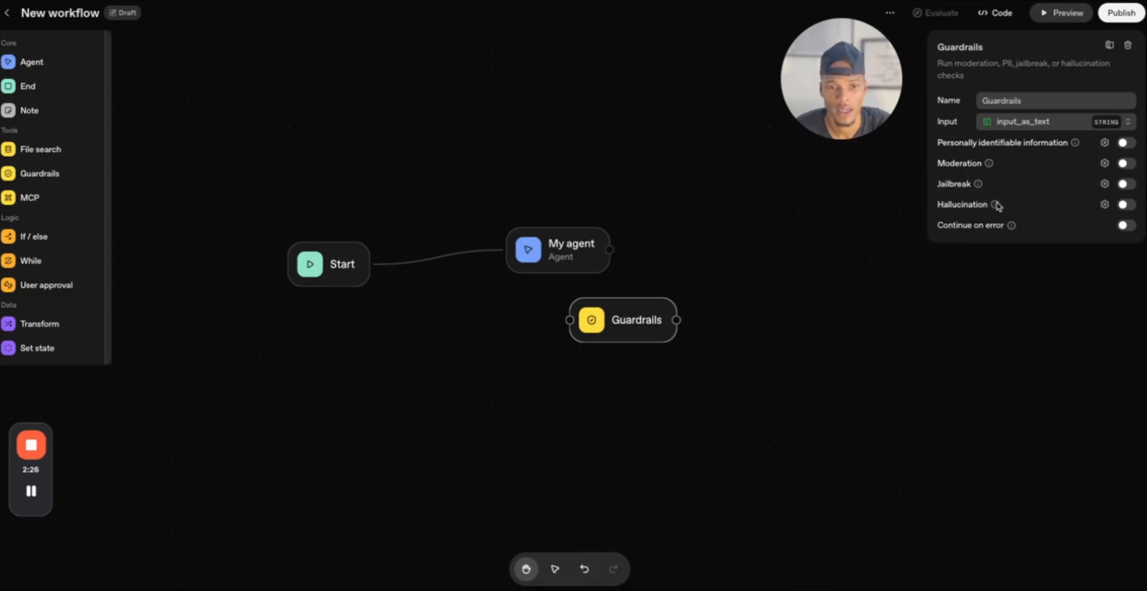
mouse_move(985, 205)
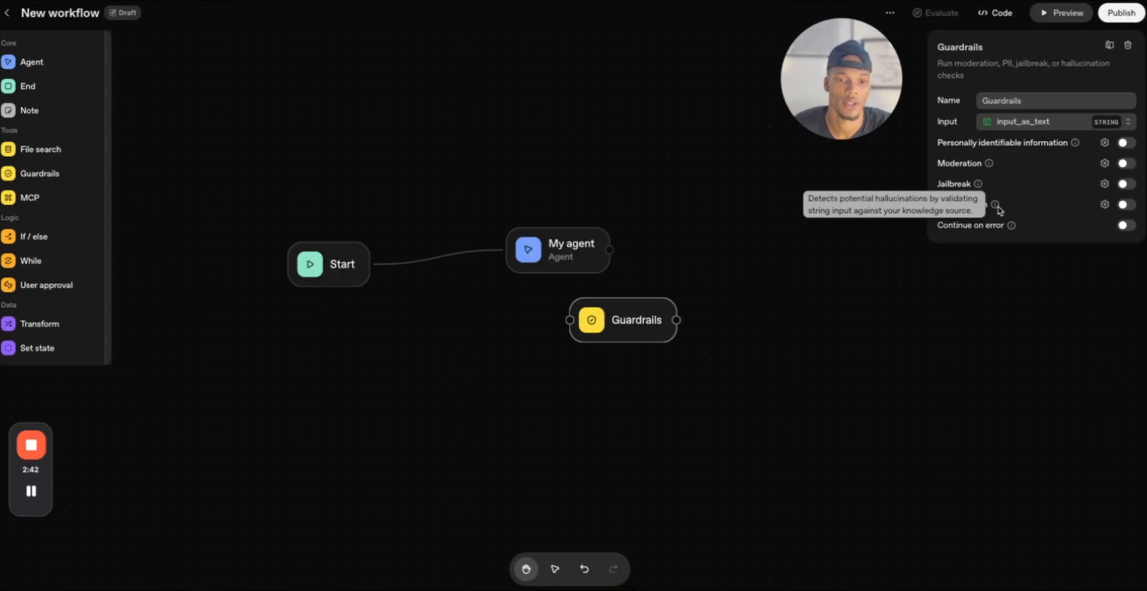
mouse_move(1082, 238)
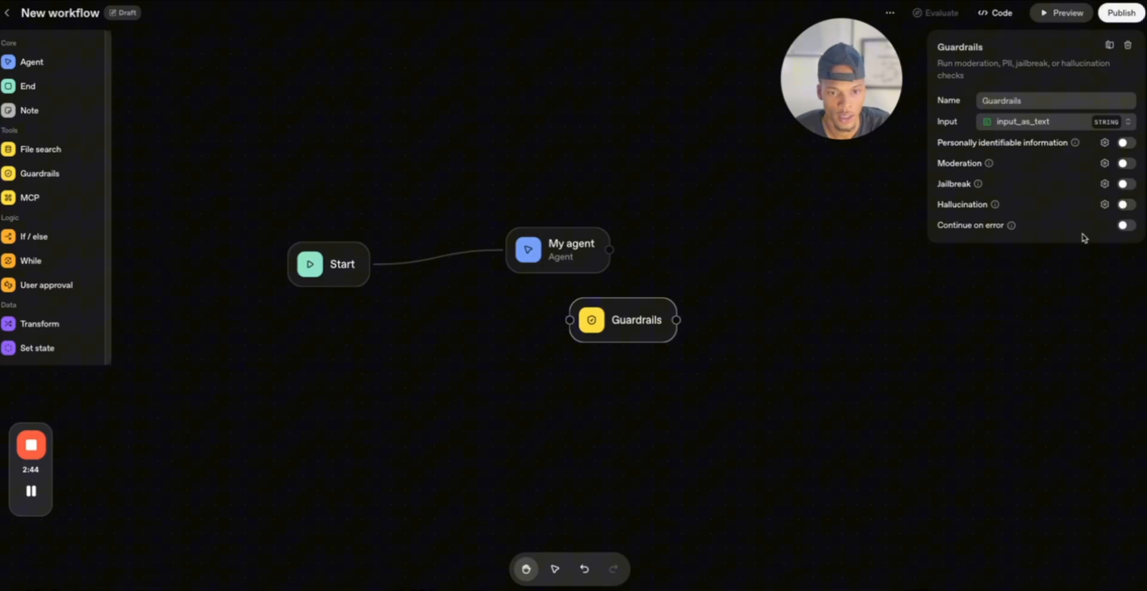
mouse_move(1012, 226)
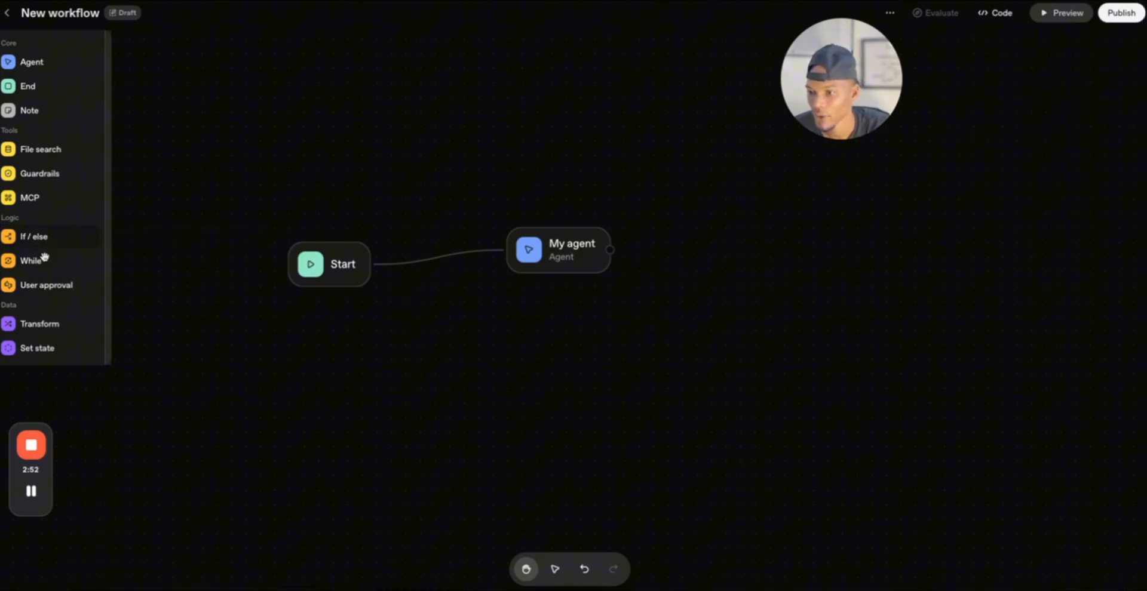
mouse_move(46, 285)
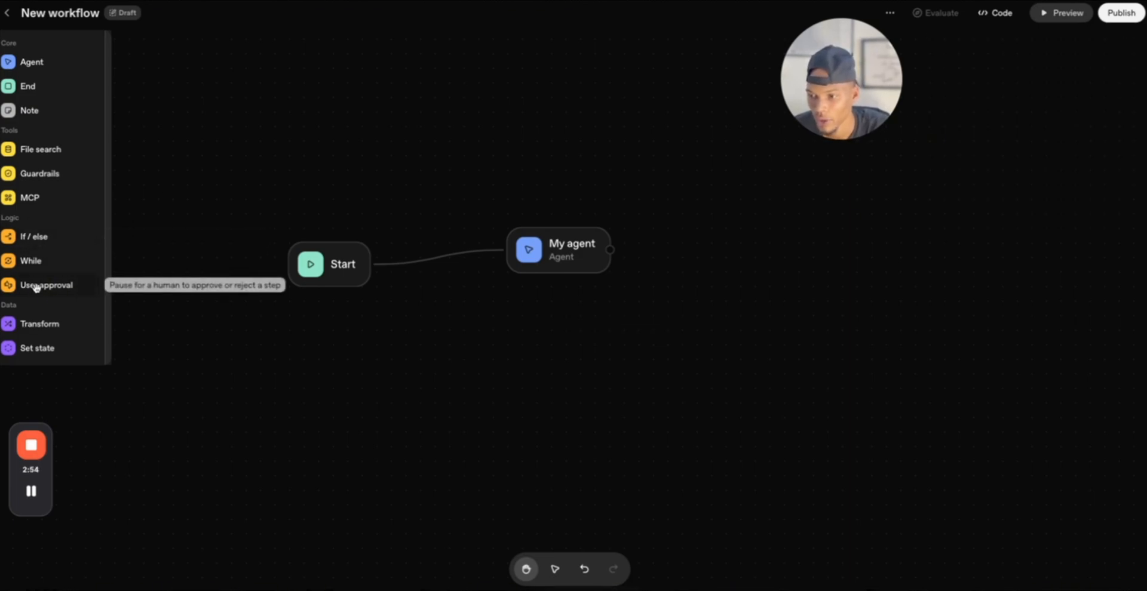
mouse_move(48, 352)
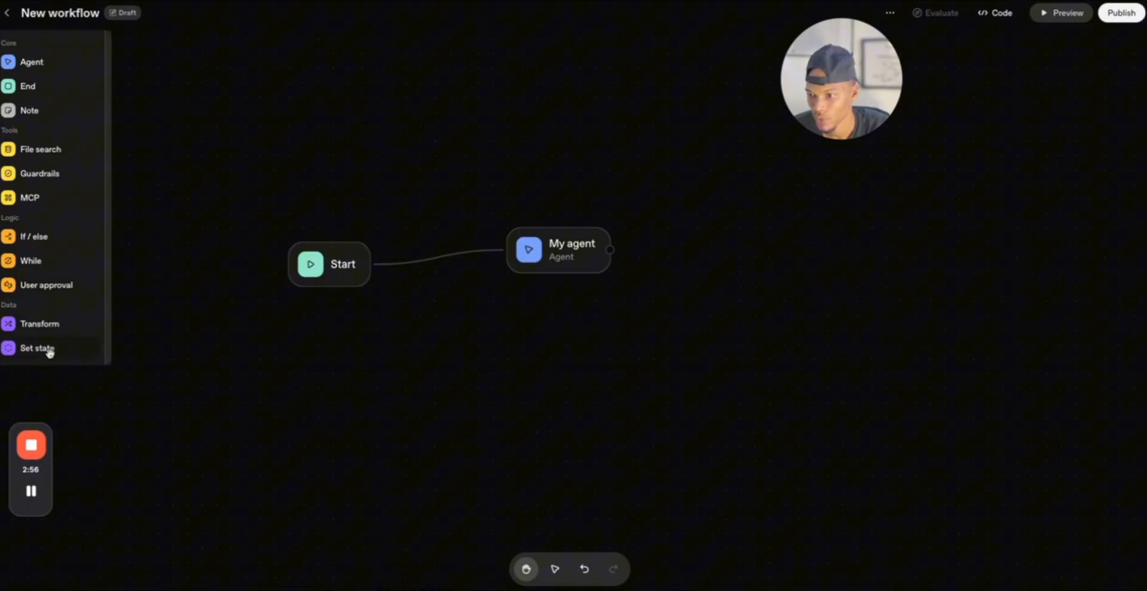
mouse_move(29, 198)
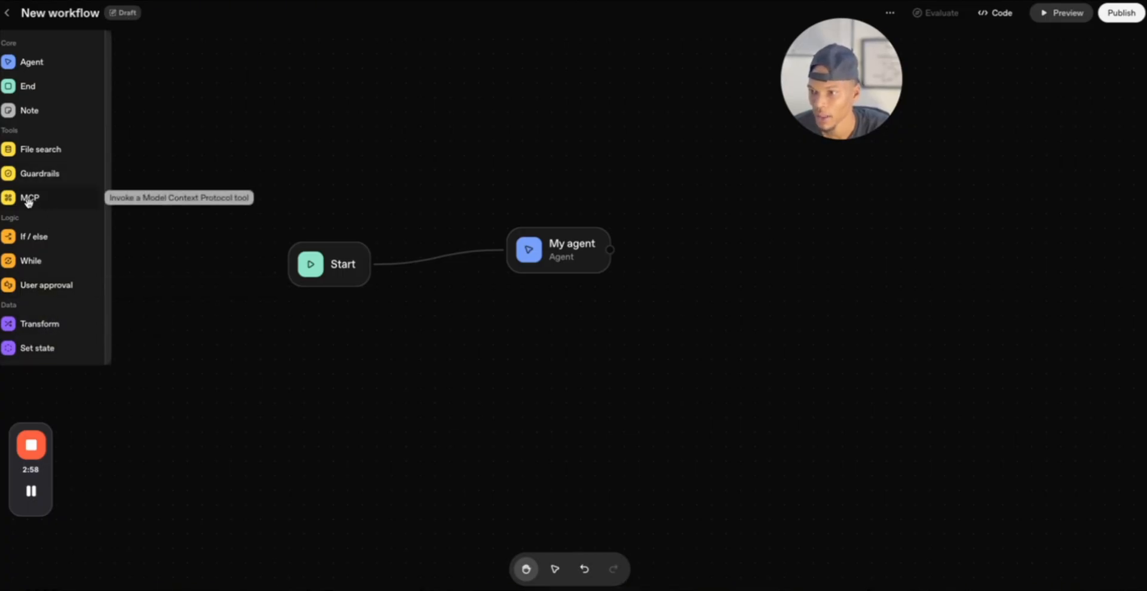
mouse_move(119, 209)
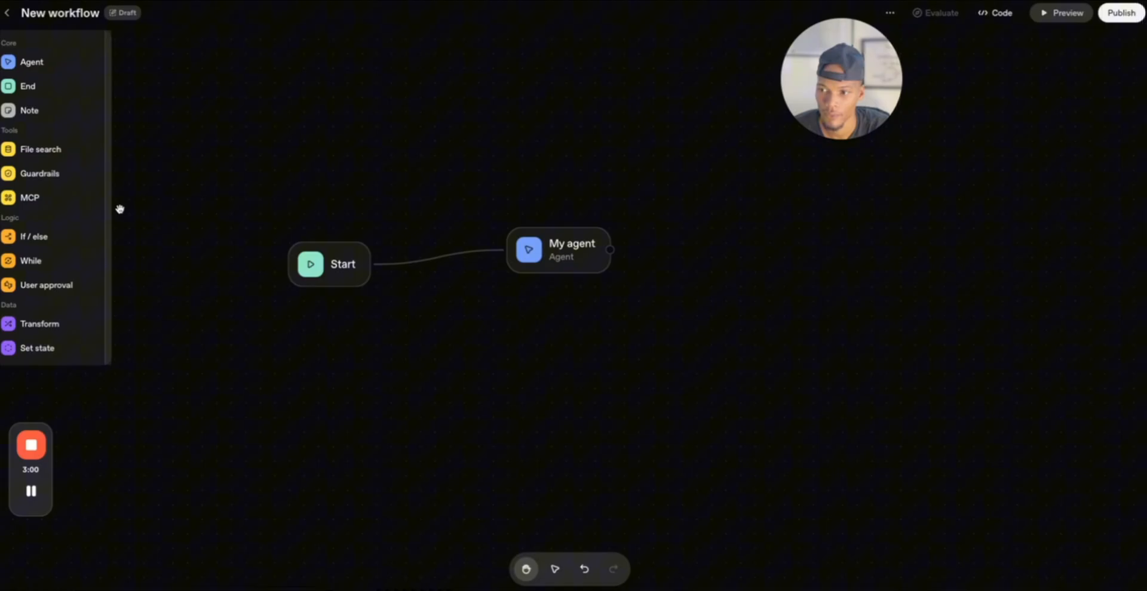
mouse_move(29, 197)
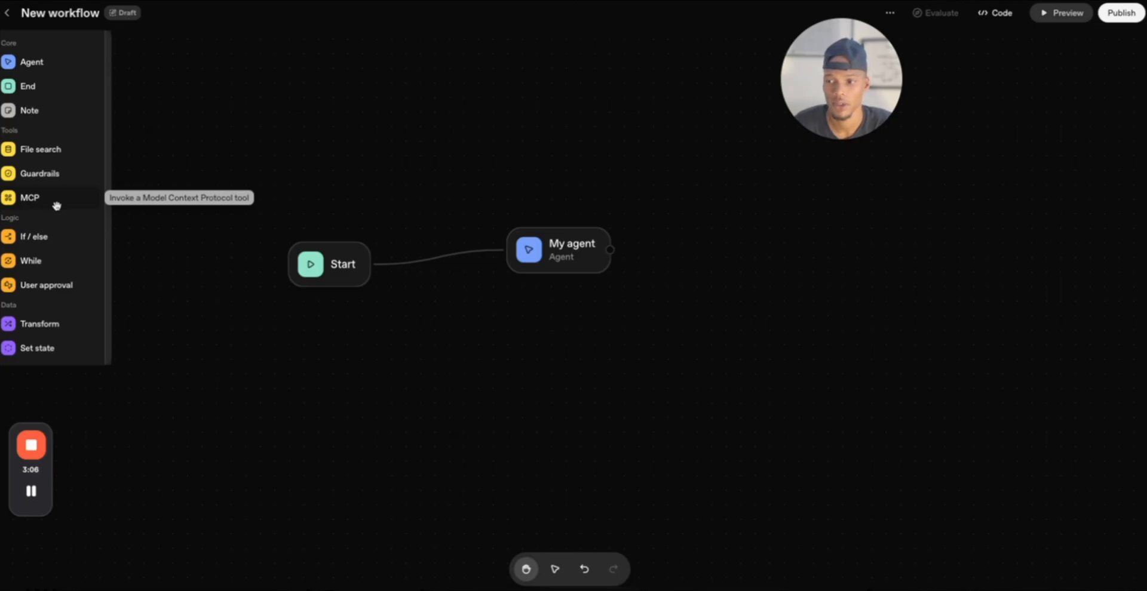
Add an MCP node below My agent and back out of its custom server connection form.
drag(29, 197, 610, 320)
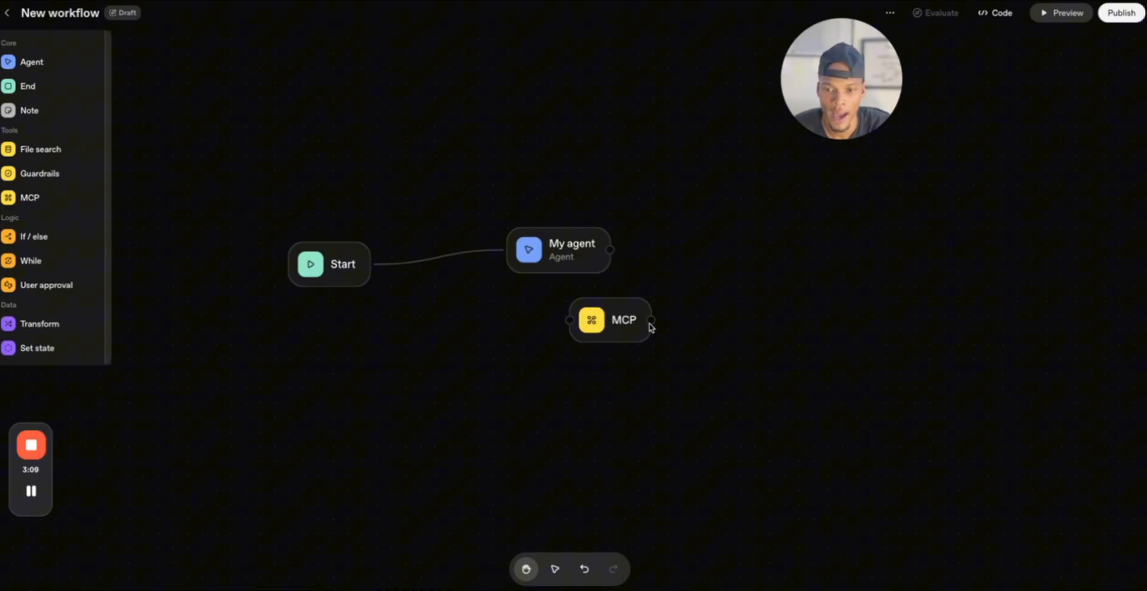
click(609, 320)
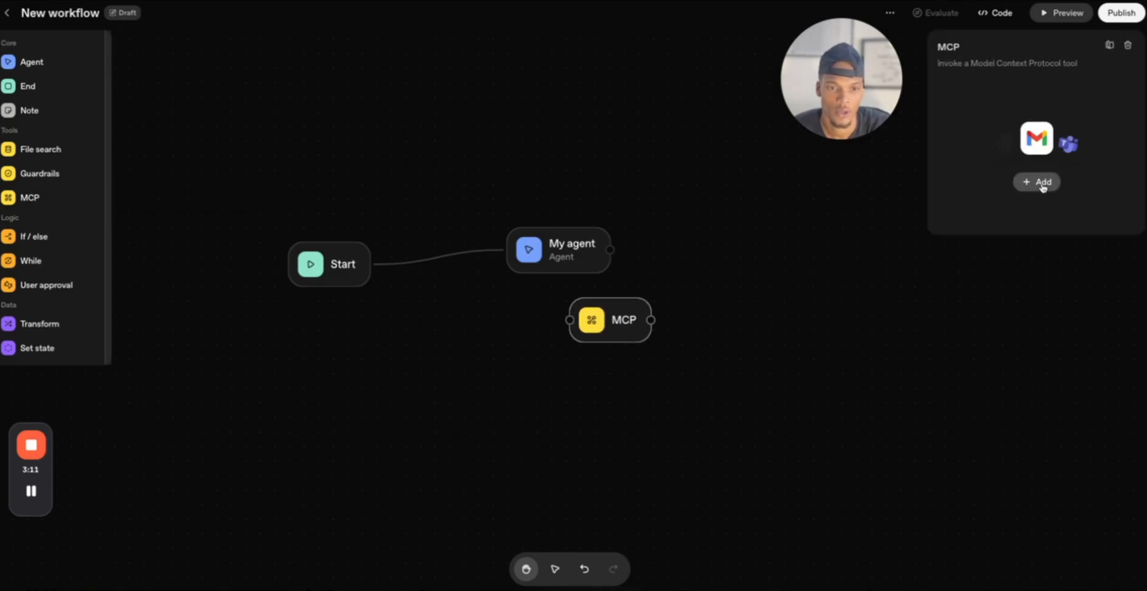
click(1035, 181)
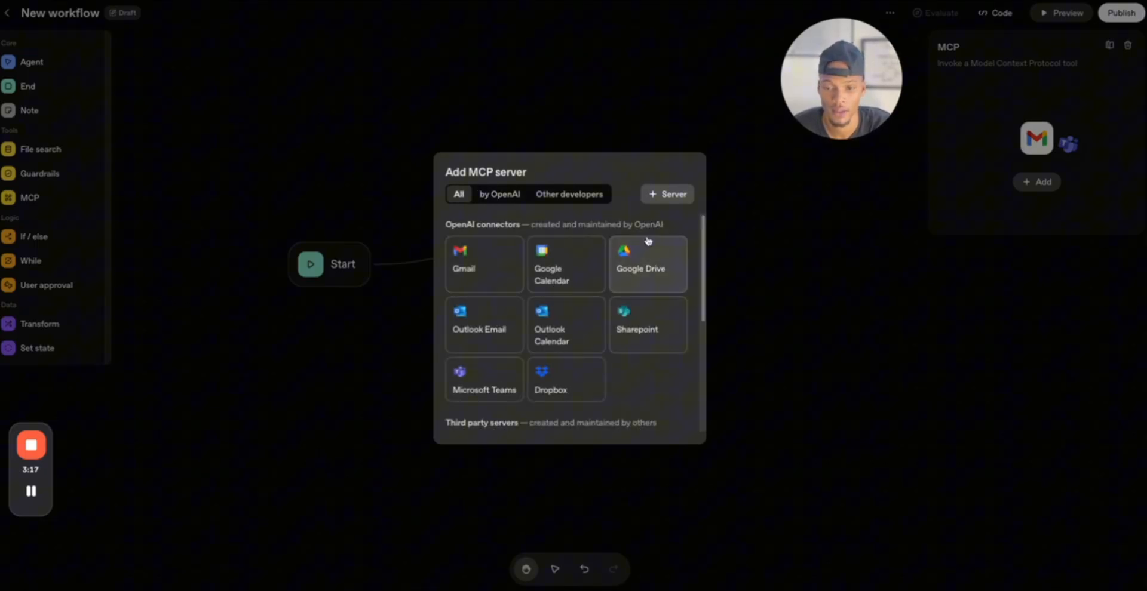
click(667, 194)
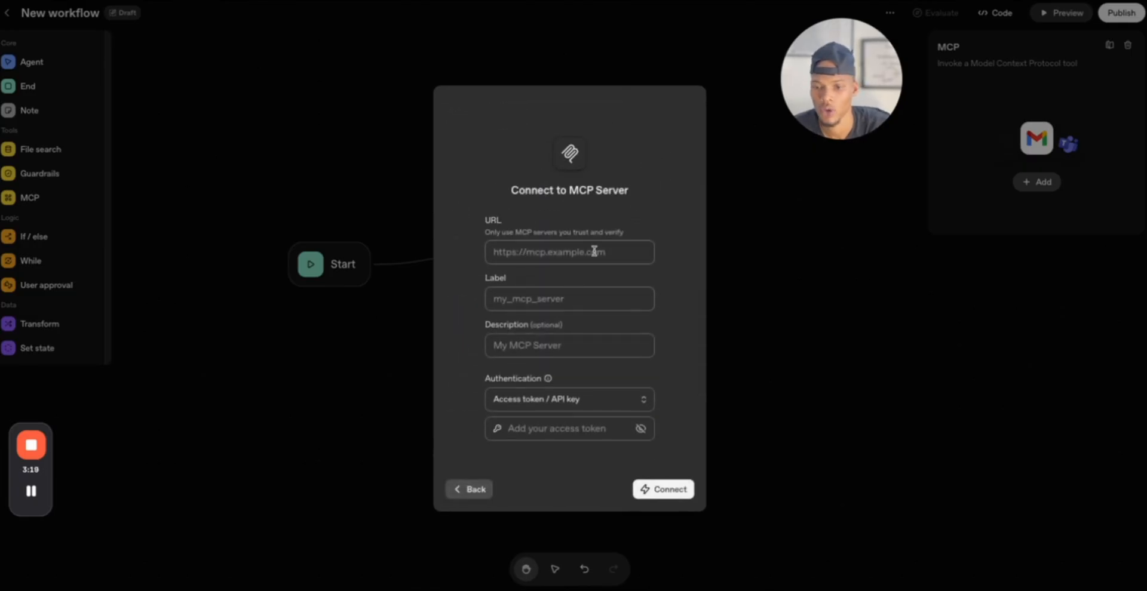
mouse_move(521, 262)
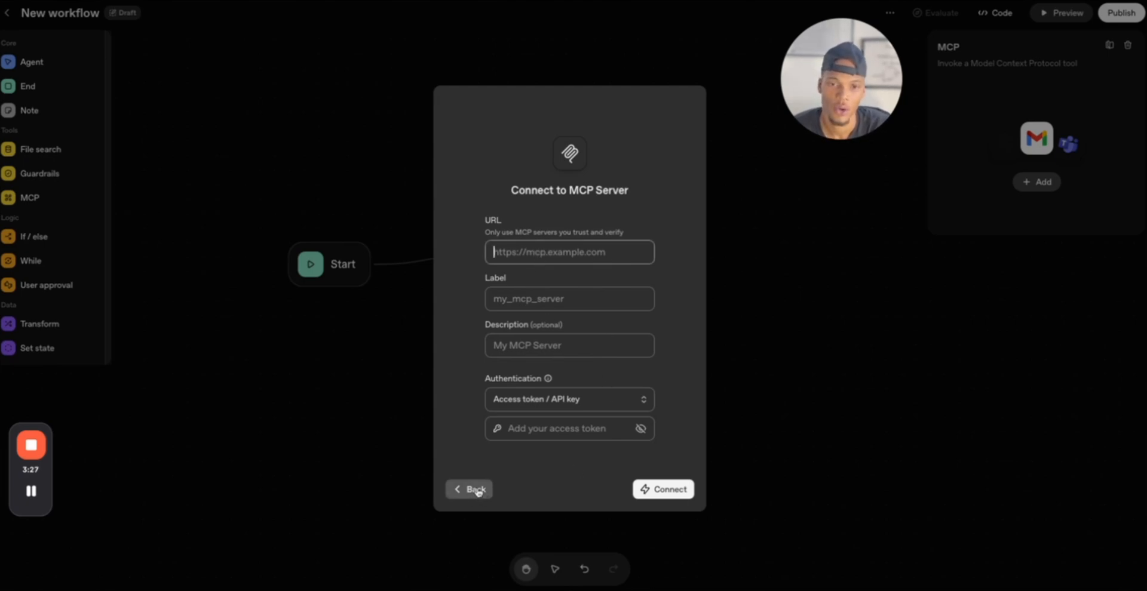
click(469, 488)
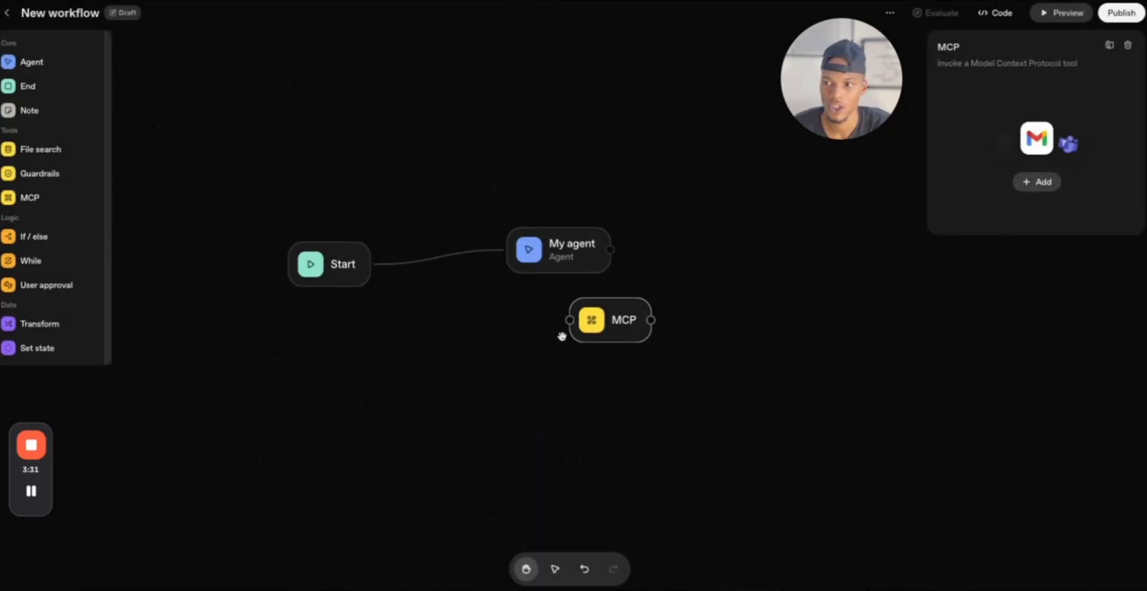
Move the MCP node lower and publish the workflow as version 1.
drag(609, 320, 562, 467)
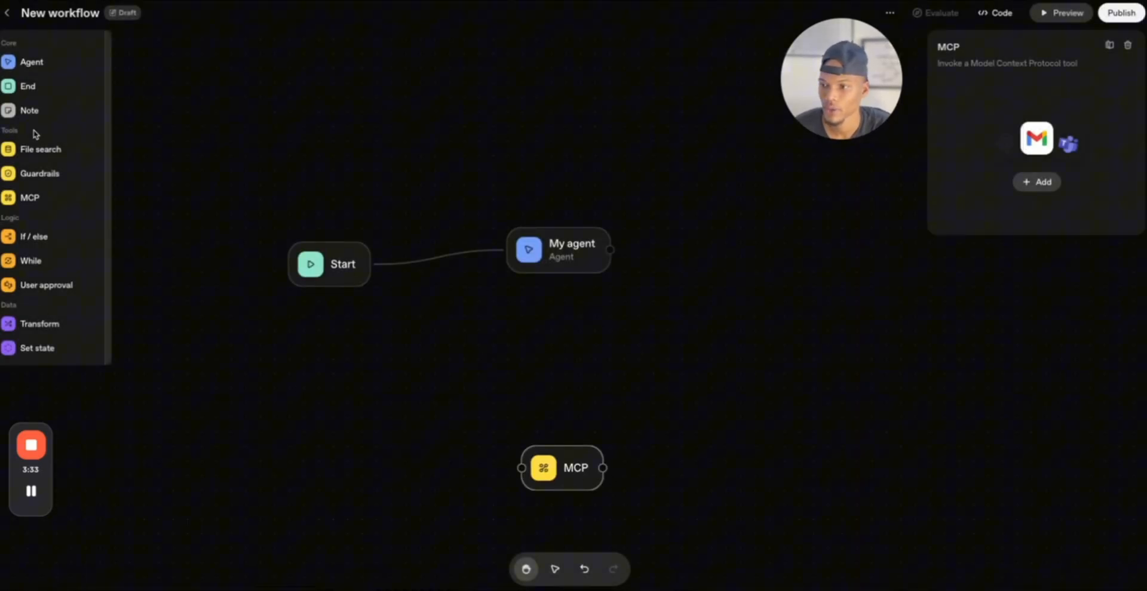
click(1120, 12)
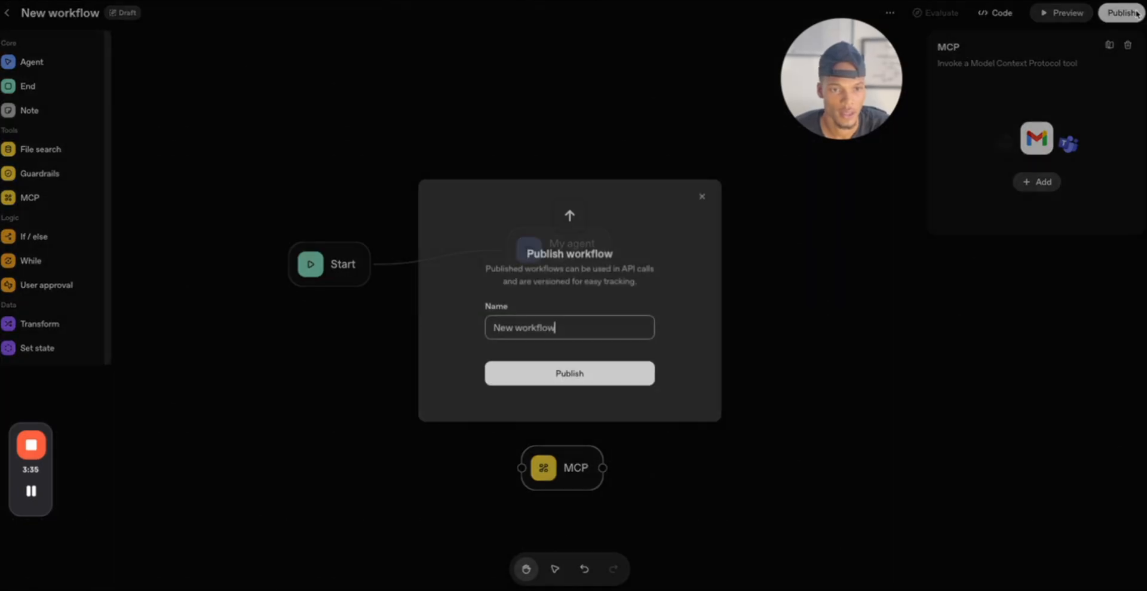
click(569, 372)
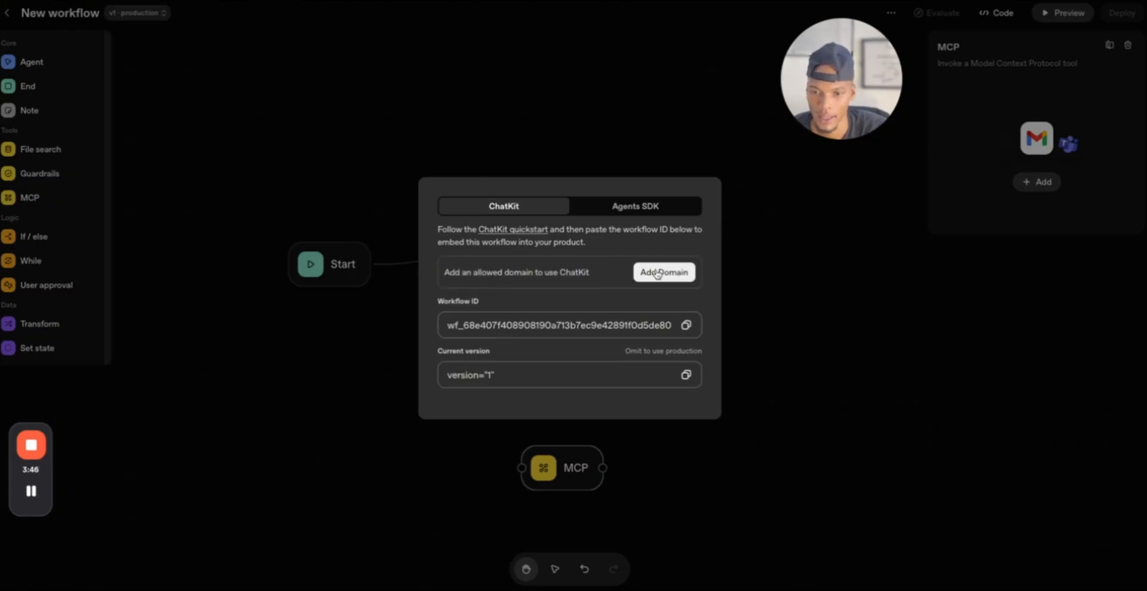
Cancel adding a ChatKit domain, review the Agents SDK code and close the panel.
click(663, 273)
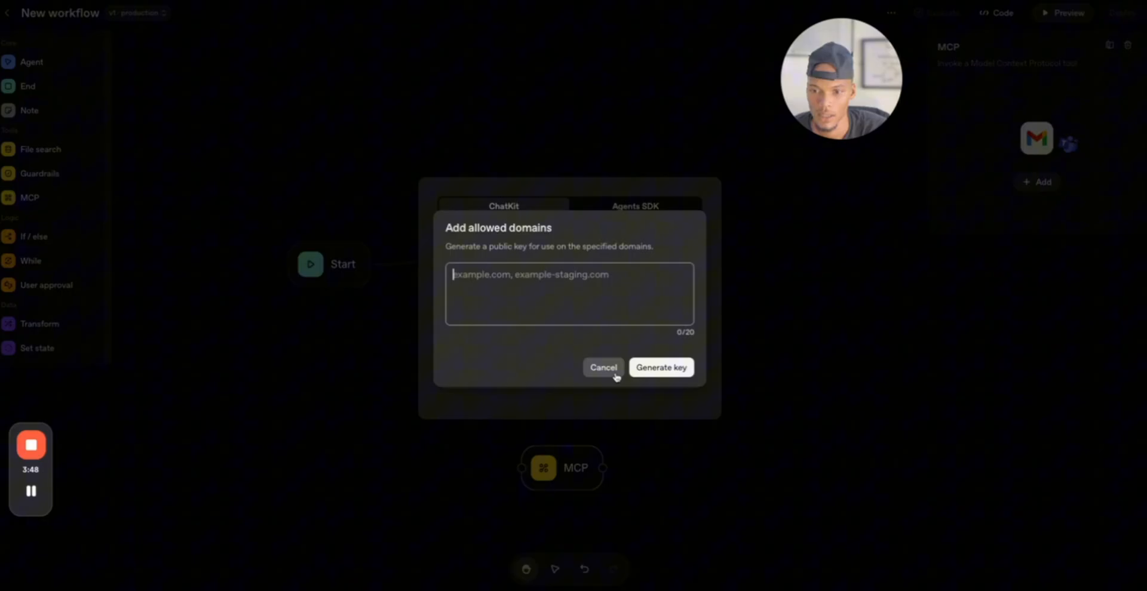
click(602, 368)
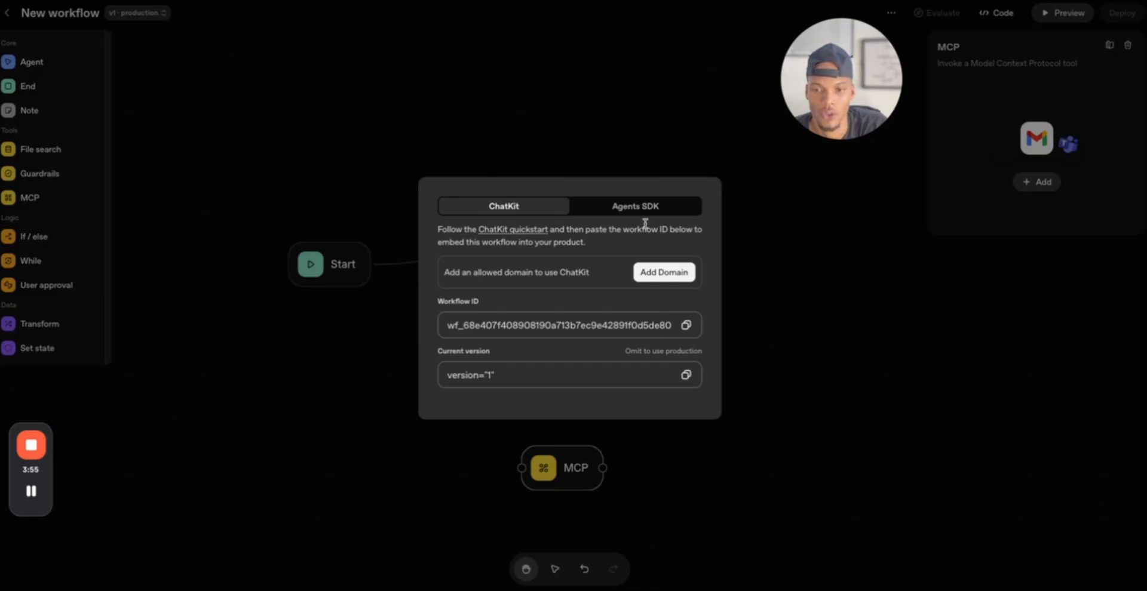
click(635, 205)
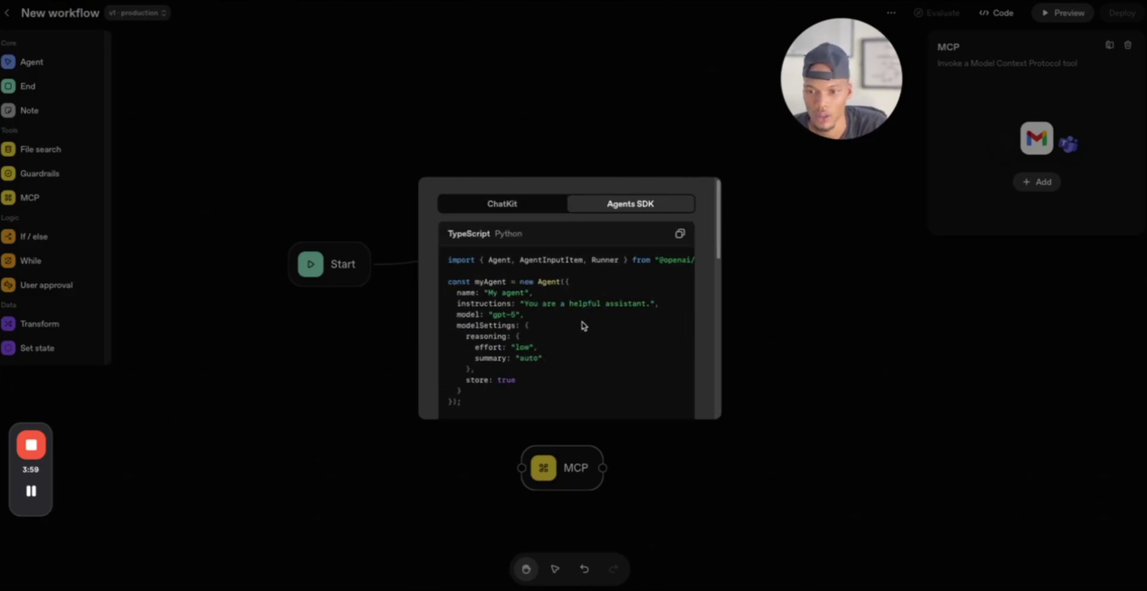
click(503, 205)
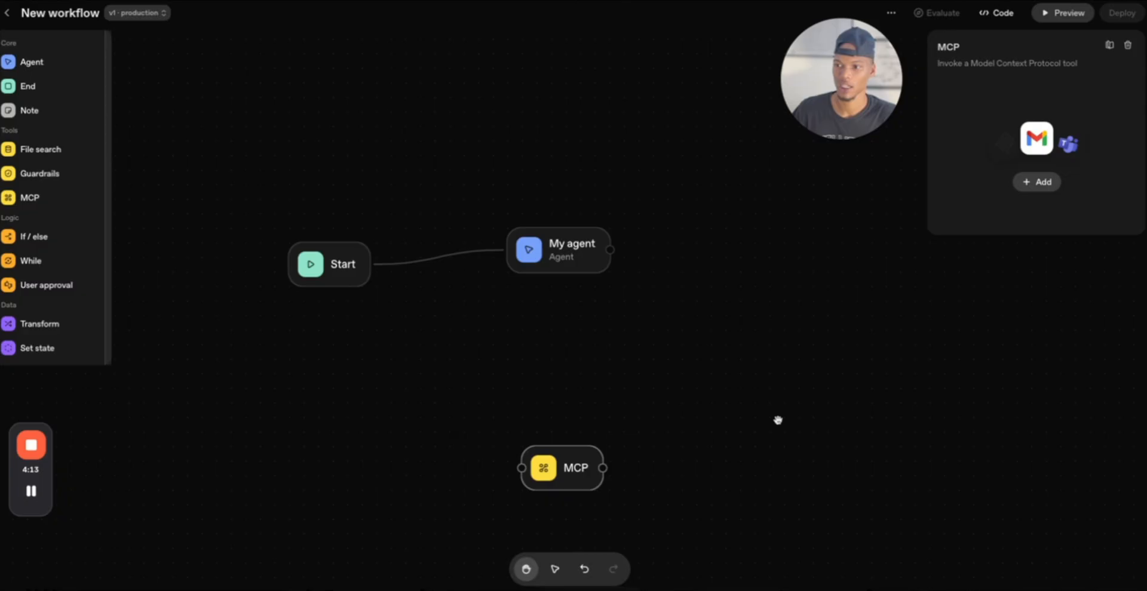
mouse_move(34, 139)
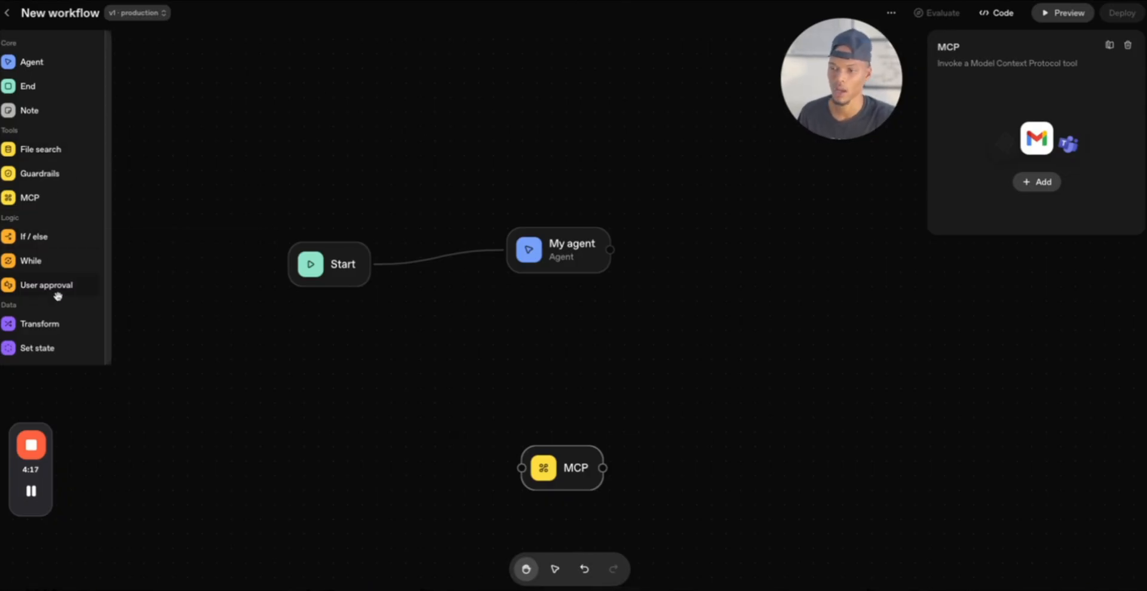
mouse_move(62, 154)
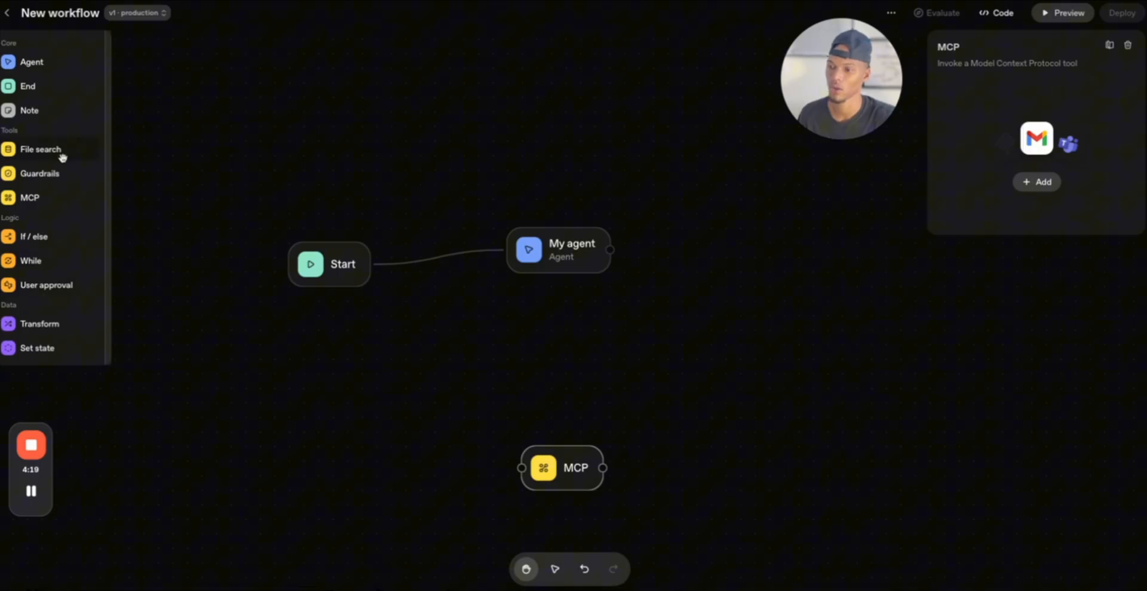
mouse_move(21, 61)
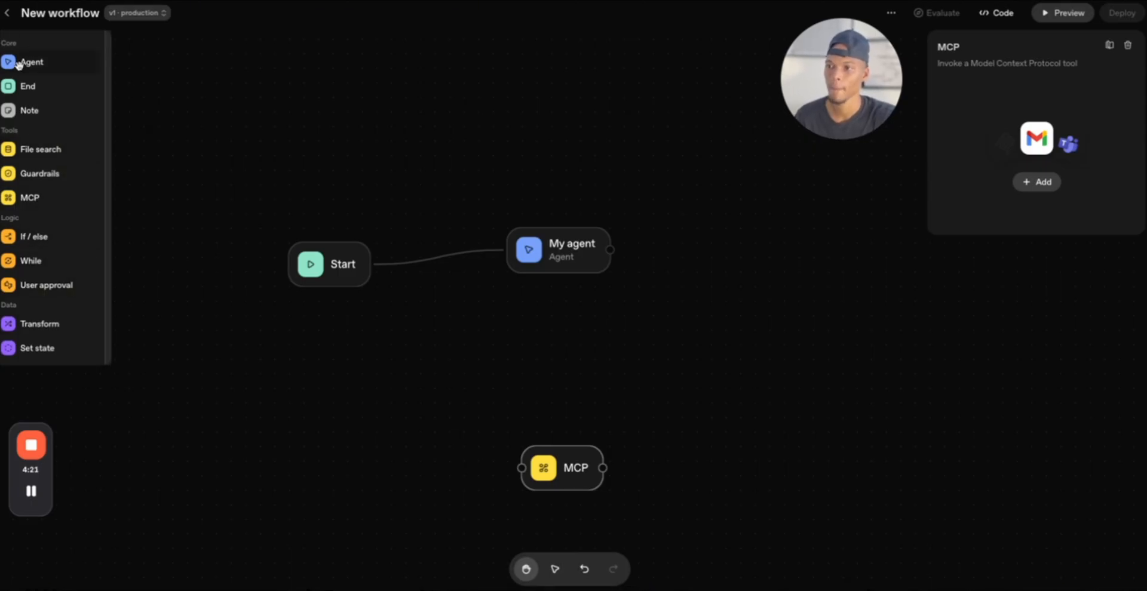
mouse_move(729, 509)
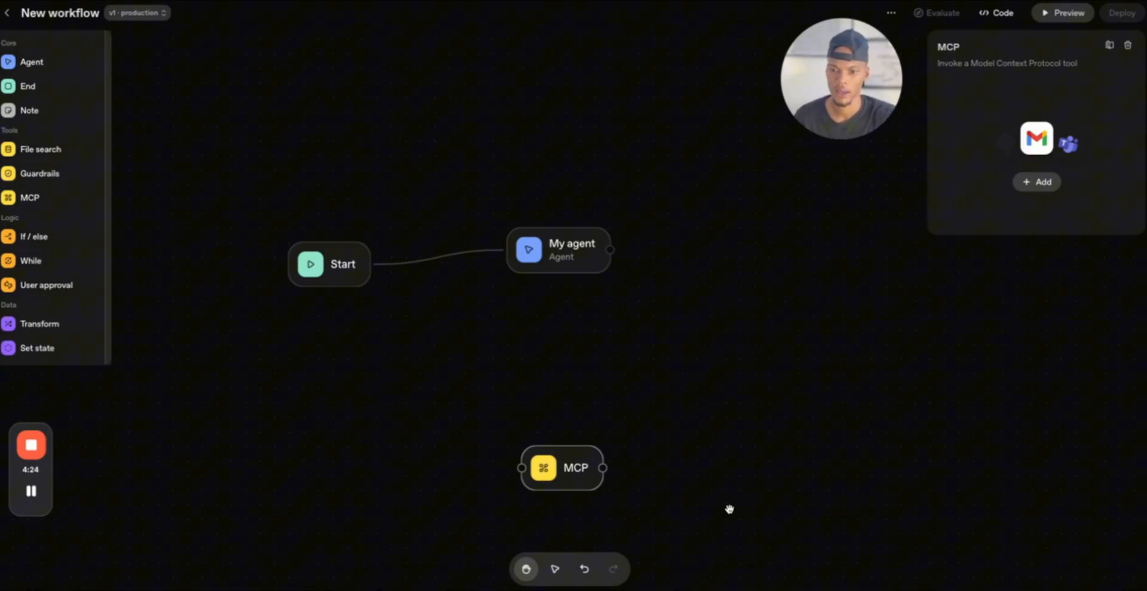
mouse_move(444, 373)
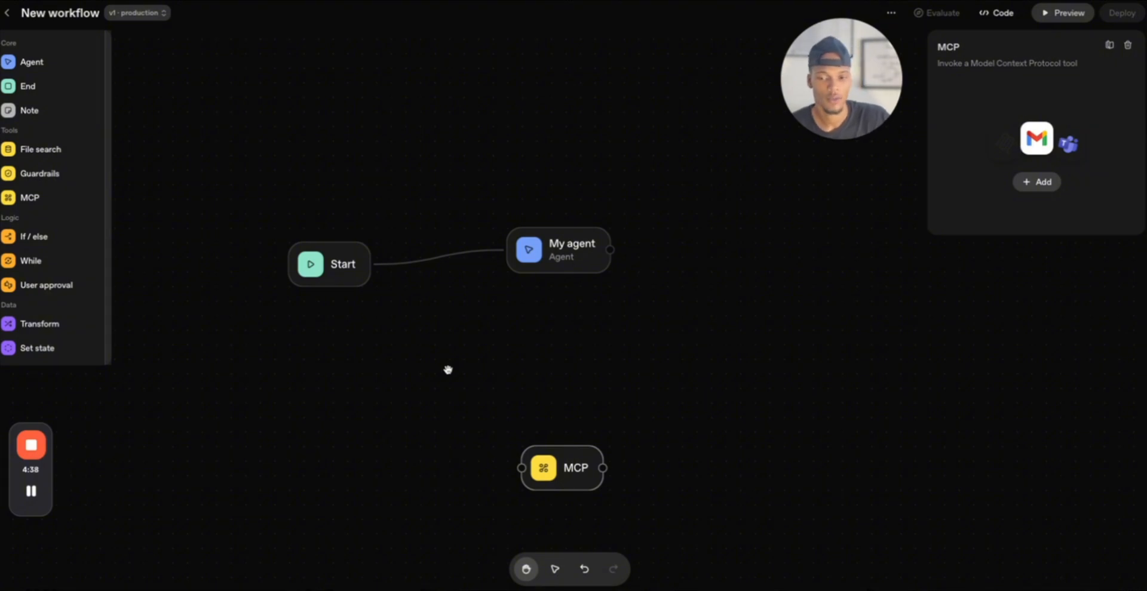
mouse_move(239, 231)
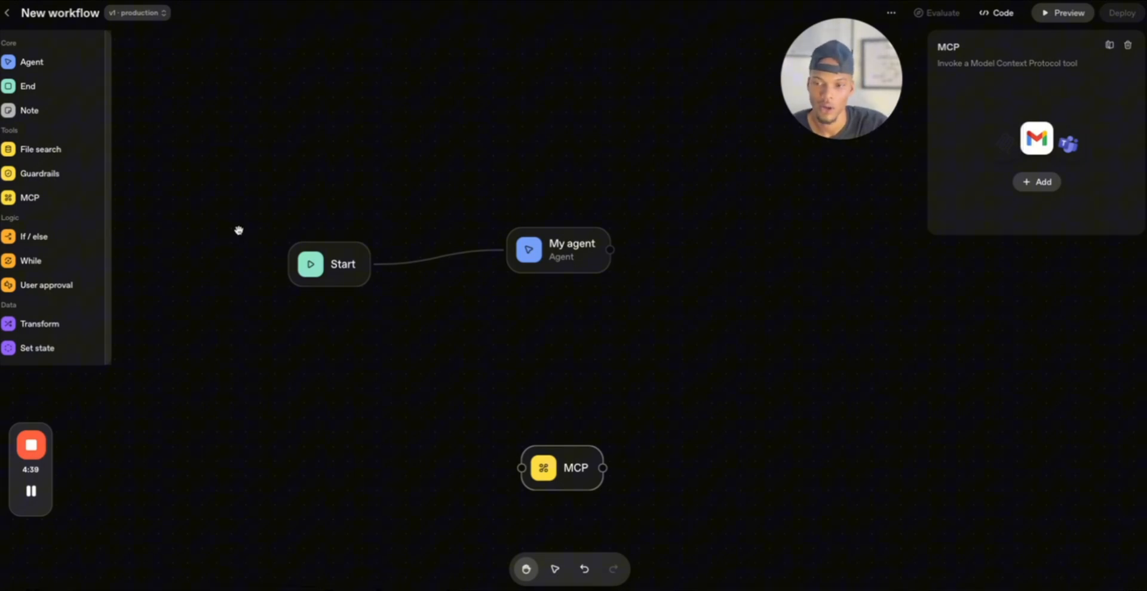
mouse_move(216, 188)
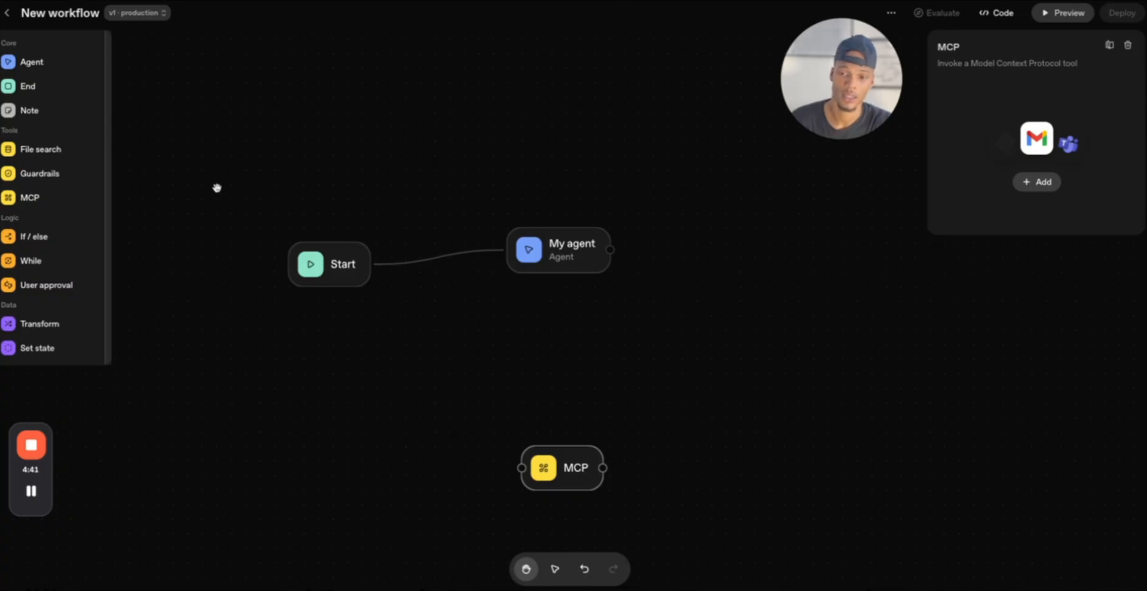
Show the My agent node's instructions, gpt-5 model and low reasoning effort.
click(558, 251)
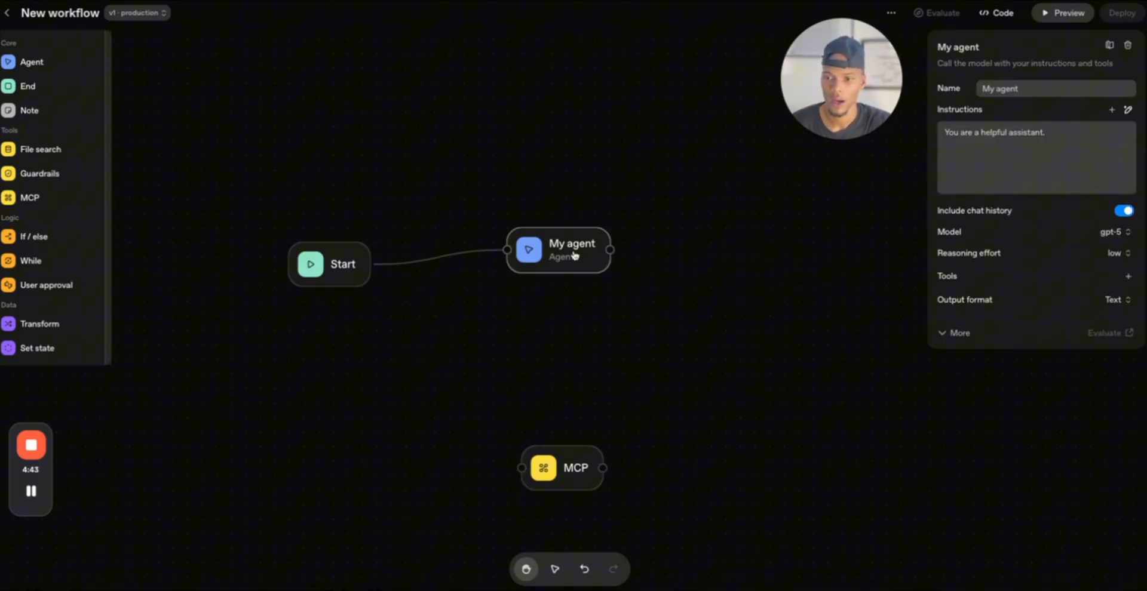
Link My agent's output into the MCP step.
drag(571, 250, 594, 307)
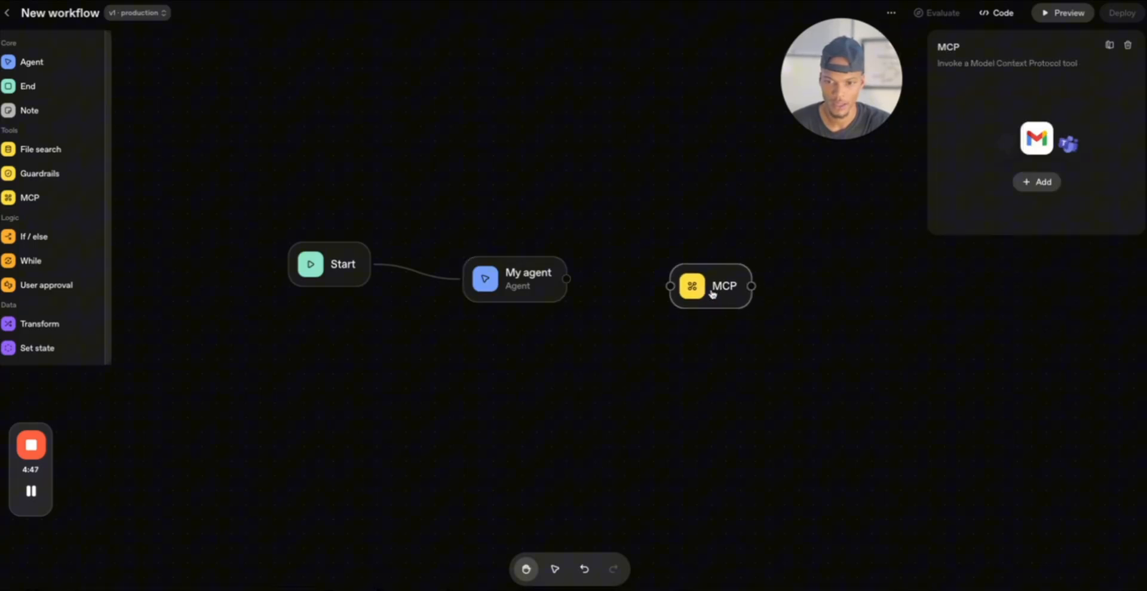
drag(709, 286, 658, 329)
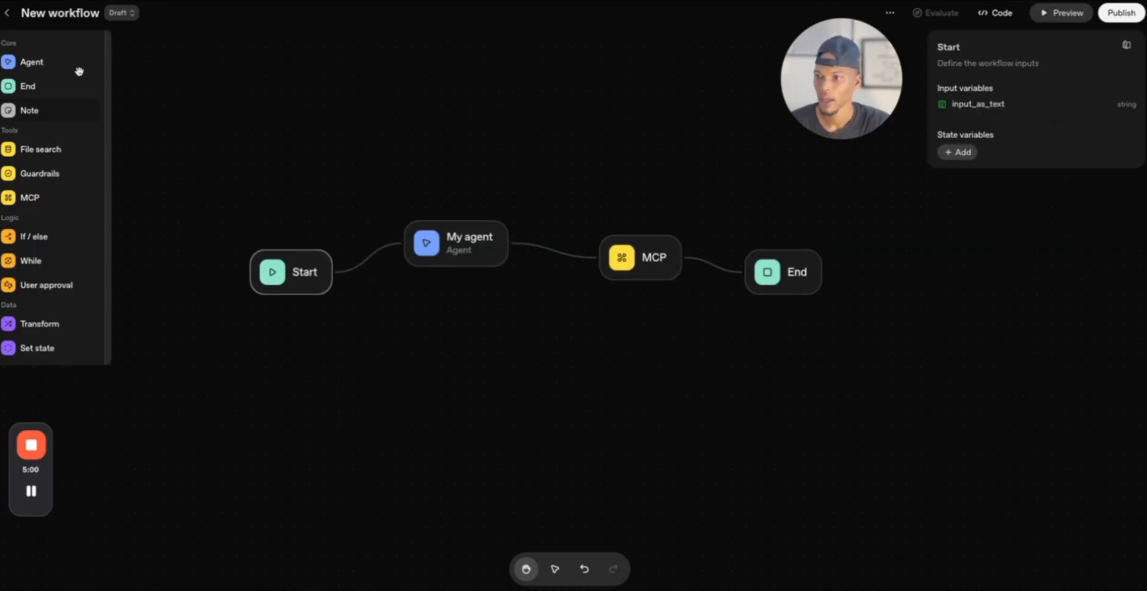
Return to the workflows dashboard and show the template gallery.
click(8, 12)
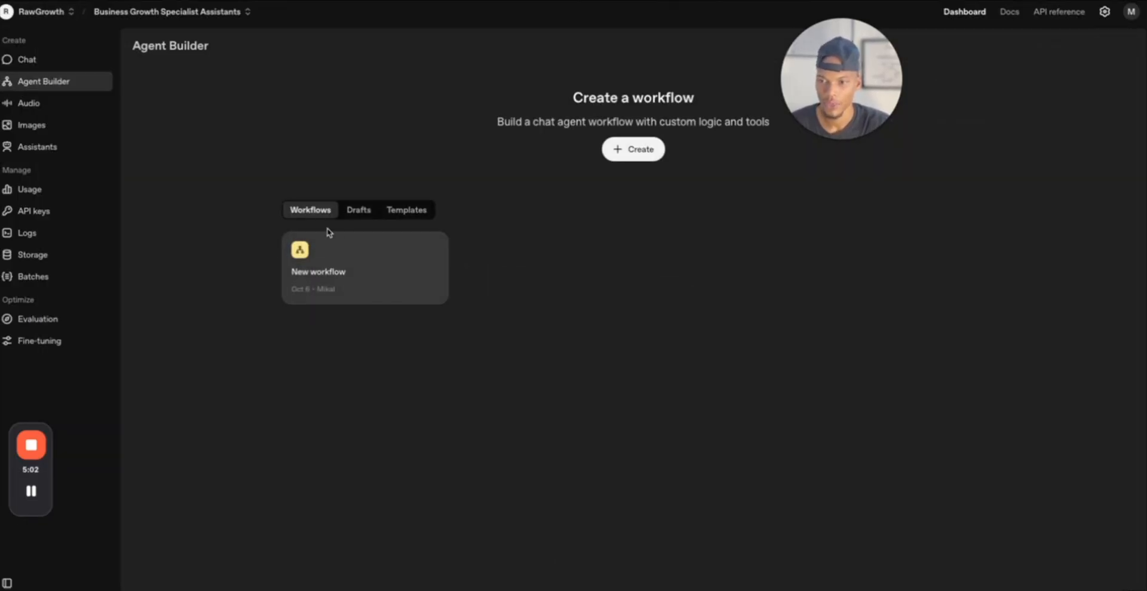
click(406, 211)
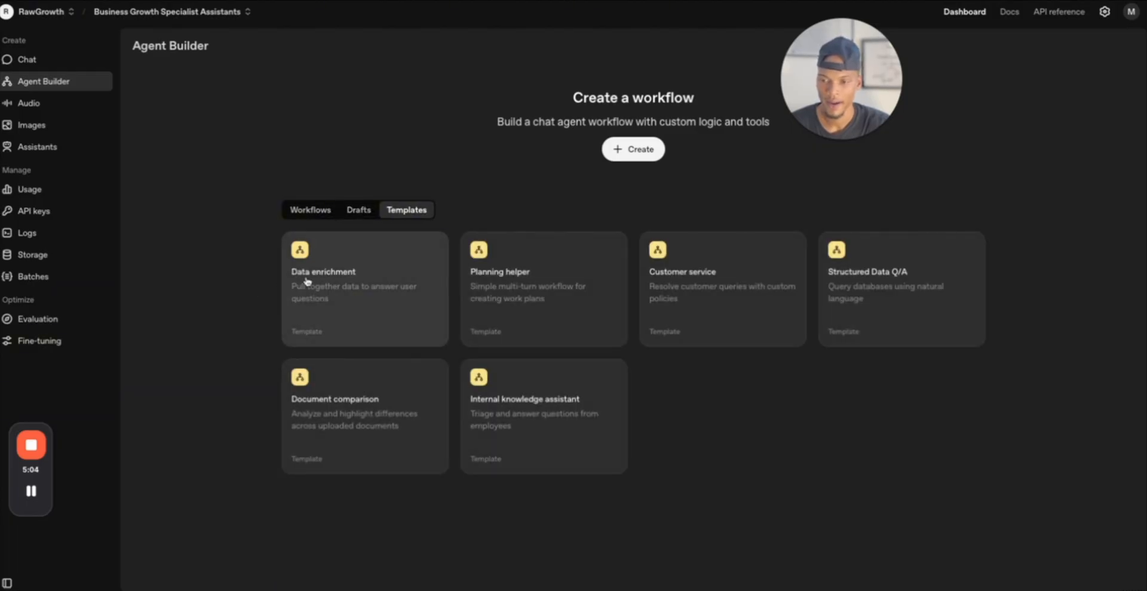
mouse_move(734, 296)
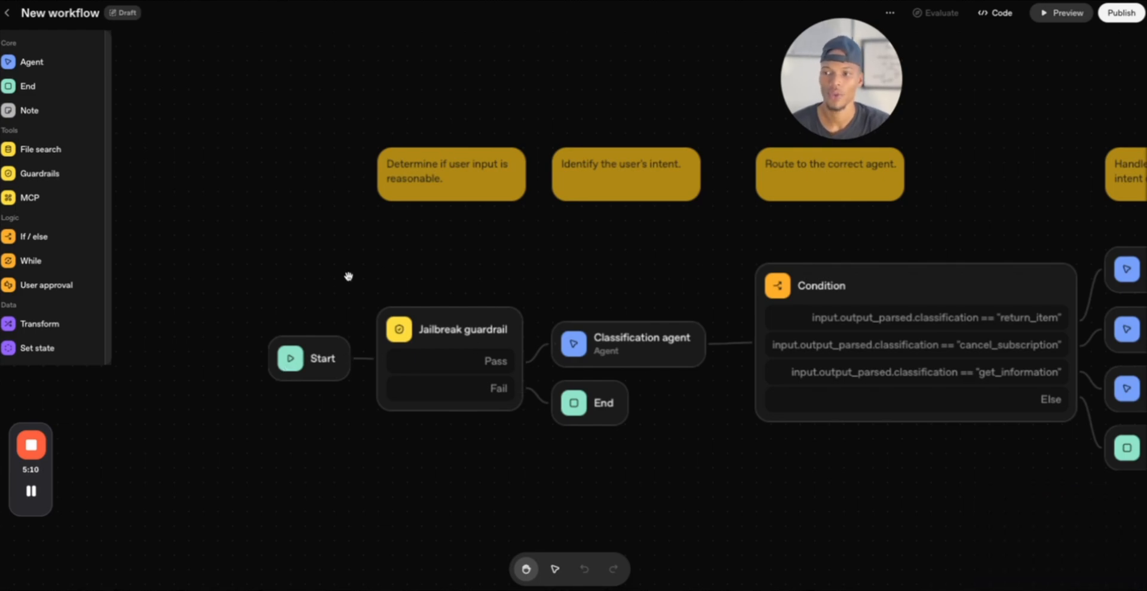
mouse_move(410, 343)
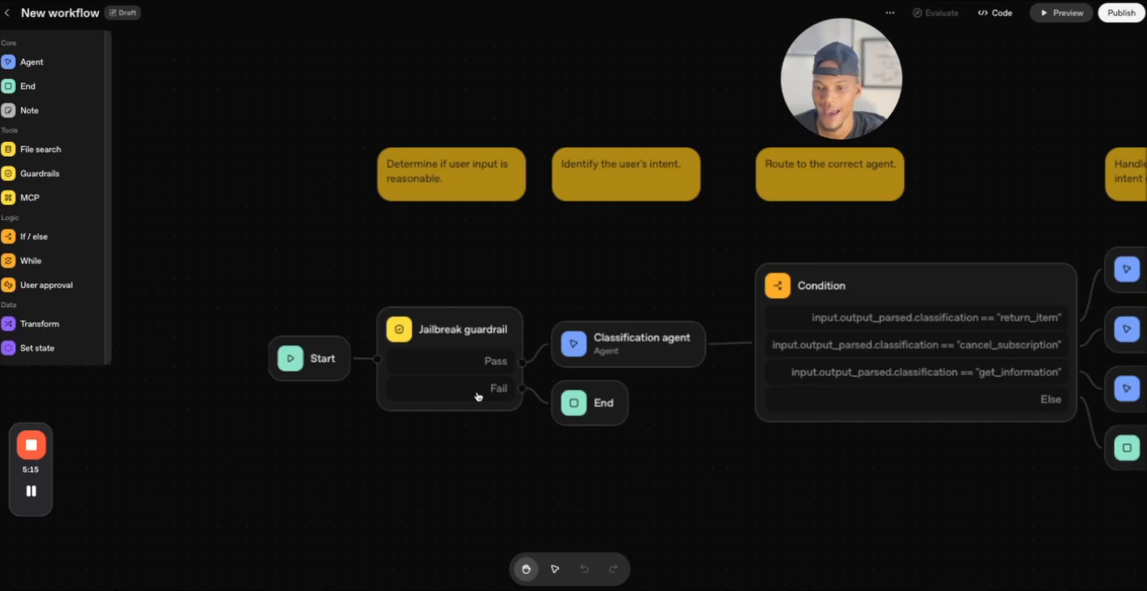
mouse_move(607, 427)
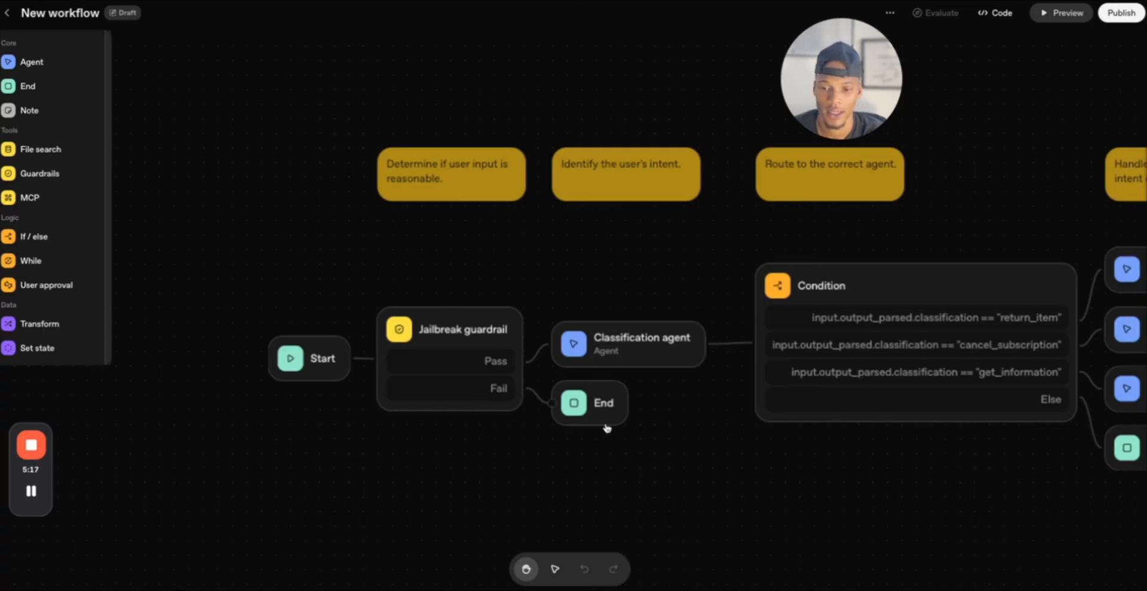
mouse_move(693, 477)
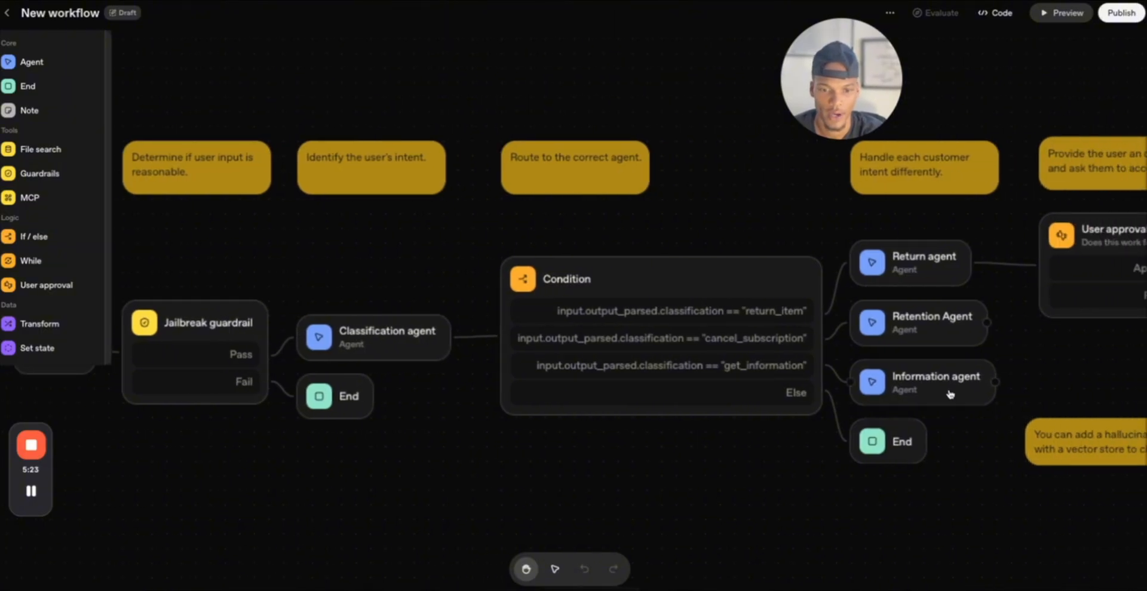
mouse_move(921, 269)
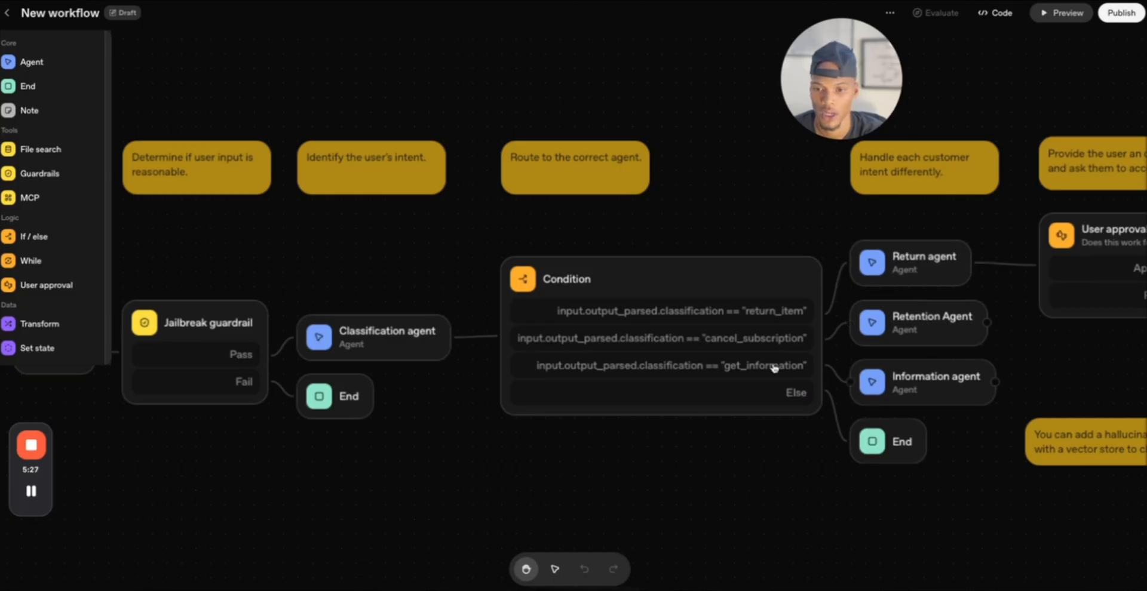
mouse_move(553, 297)
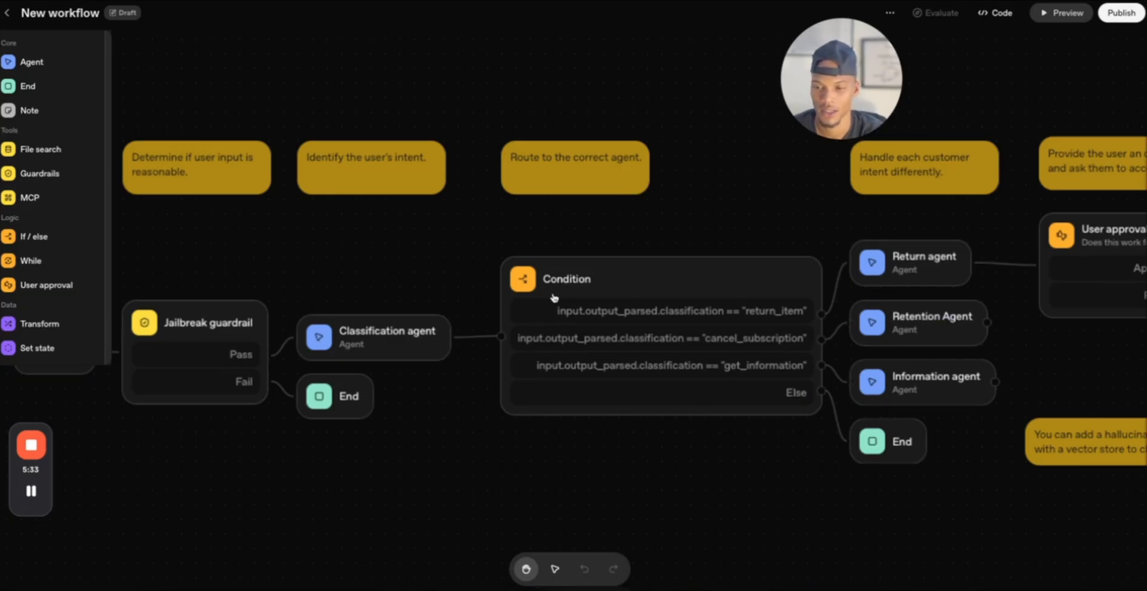
mouse_move(428, 347)
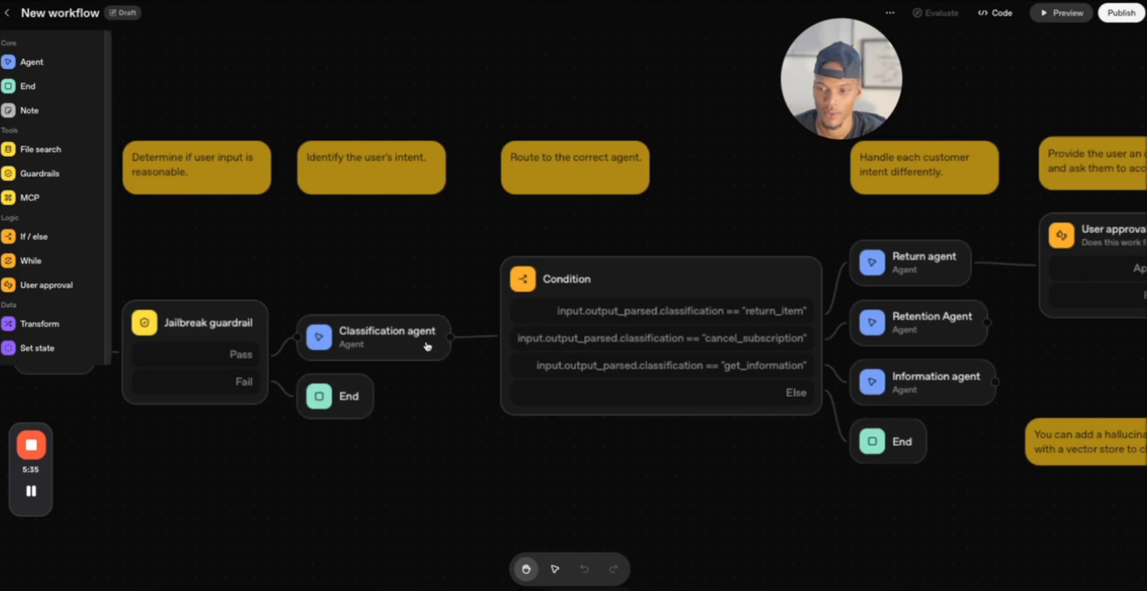
Open the Customer service template workflow from the gallery.
click(373, 337)
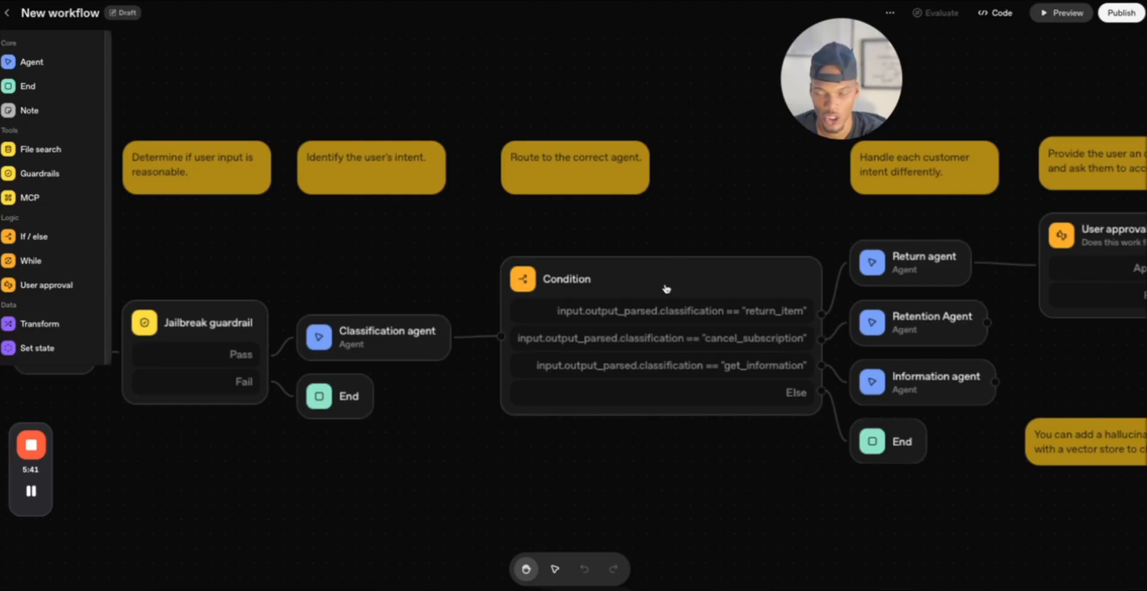
mouse_move(780, 484)
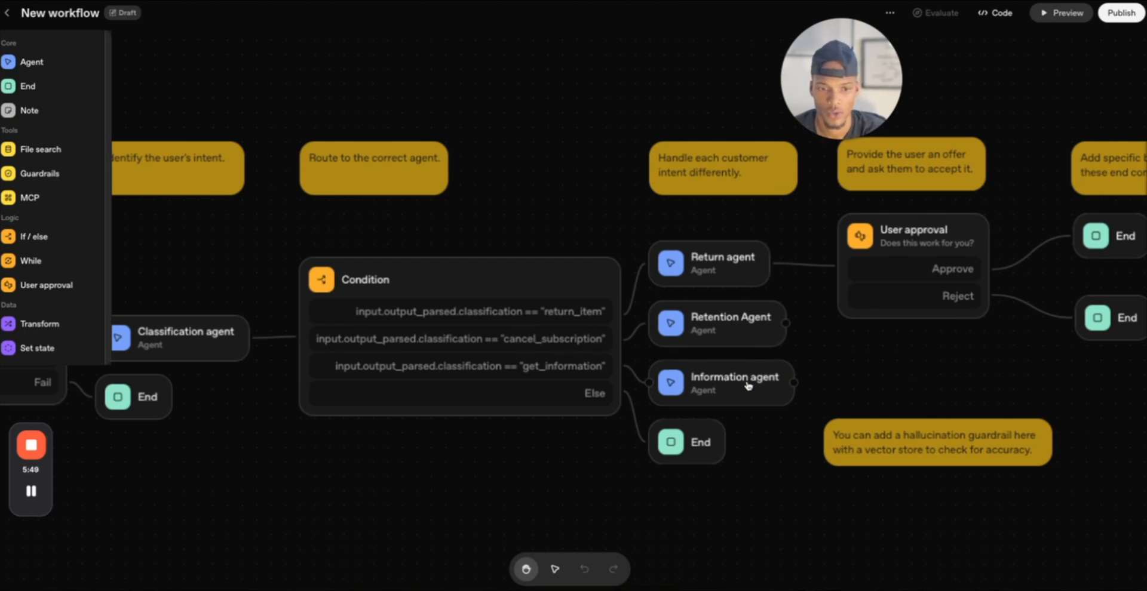
mouse_move(748, 349)
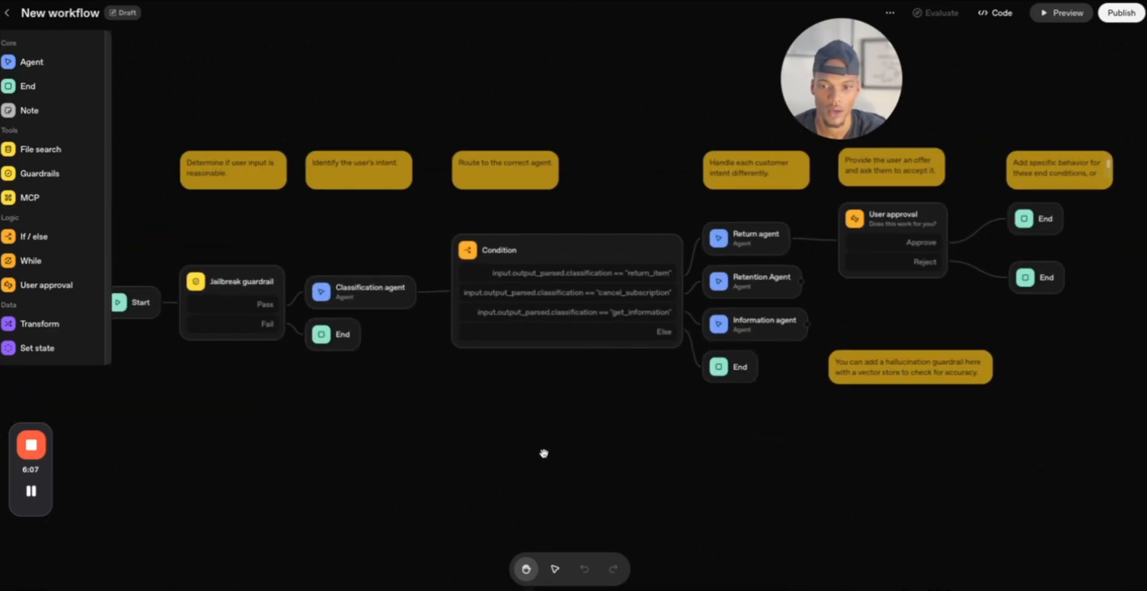
mouse_move(409, 389)
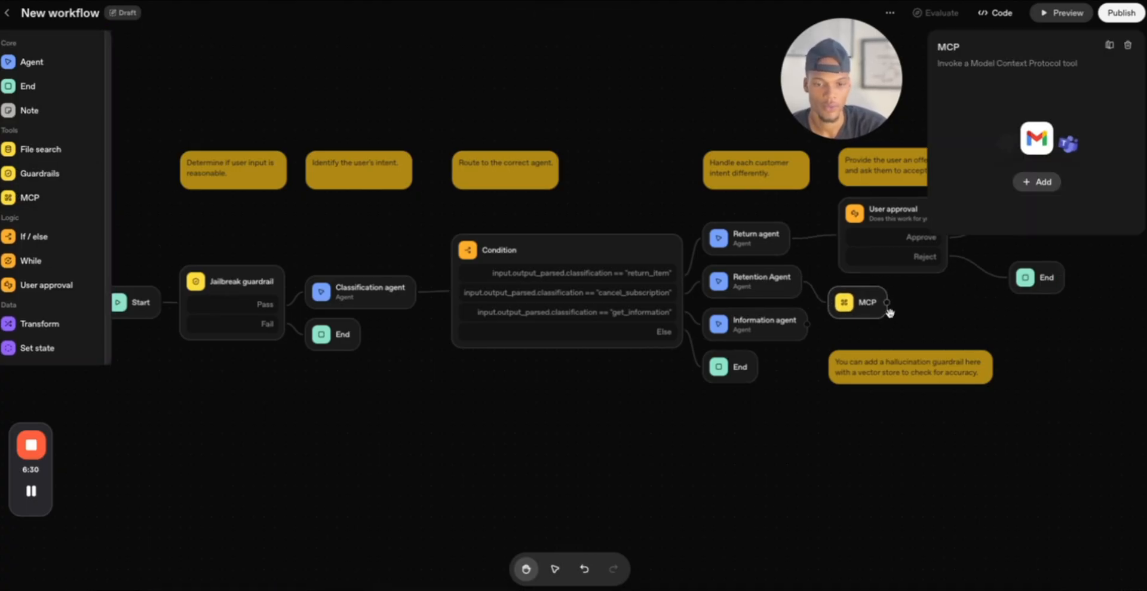
mouse_move(1129, 46)
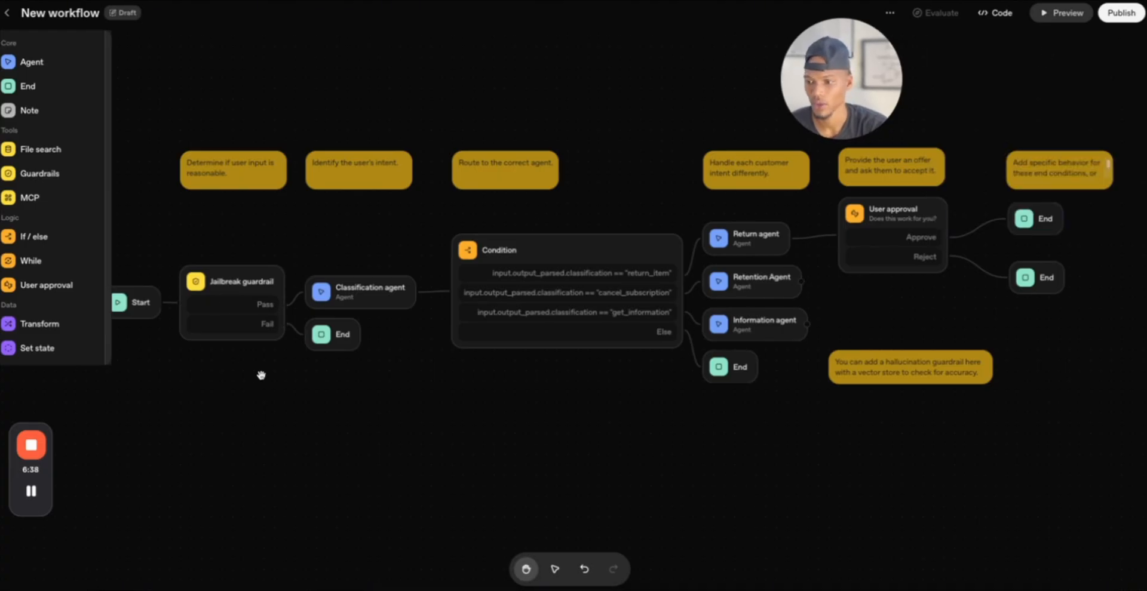
mouse_move(54, 197)
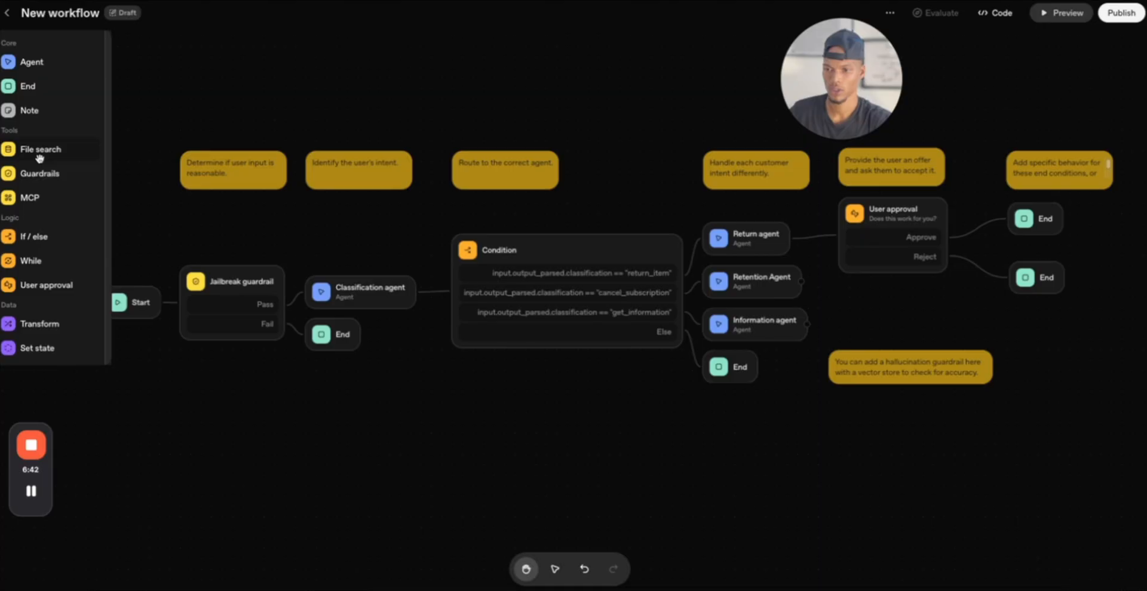
mouse_move(39, 150)
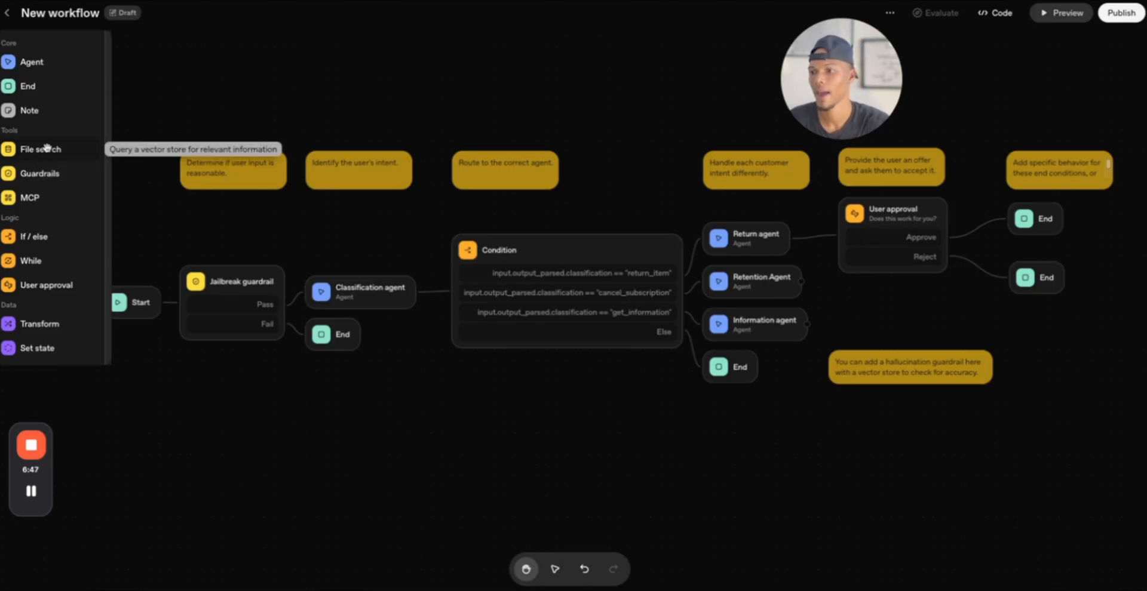
mouse_move(83, 384)
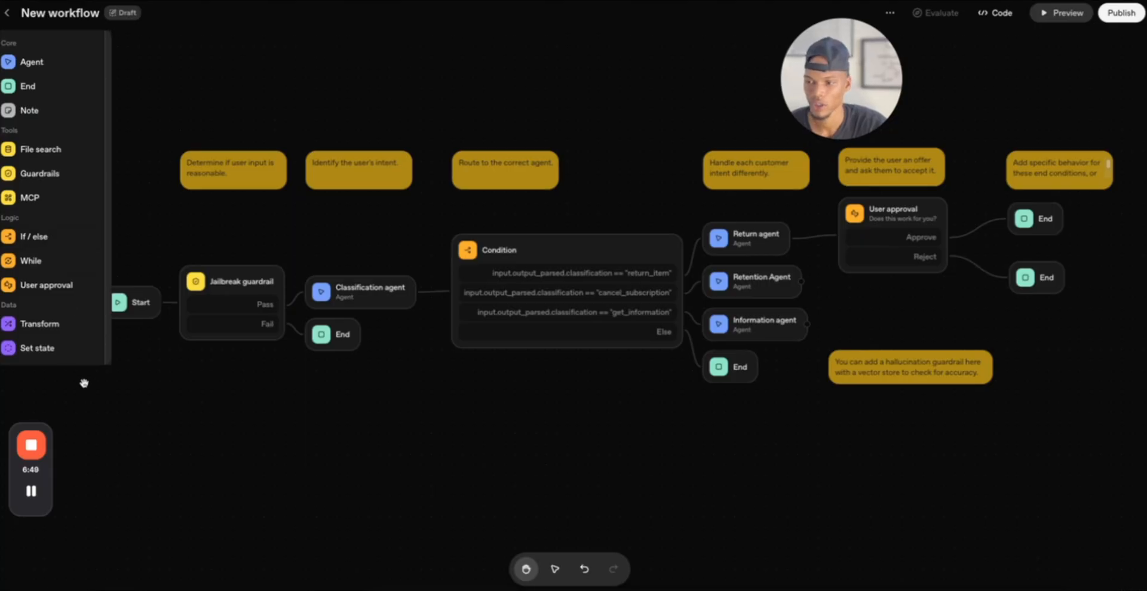
mouse_move(628, 281)
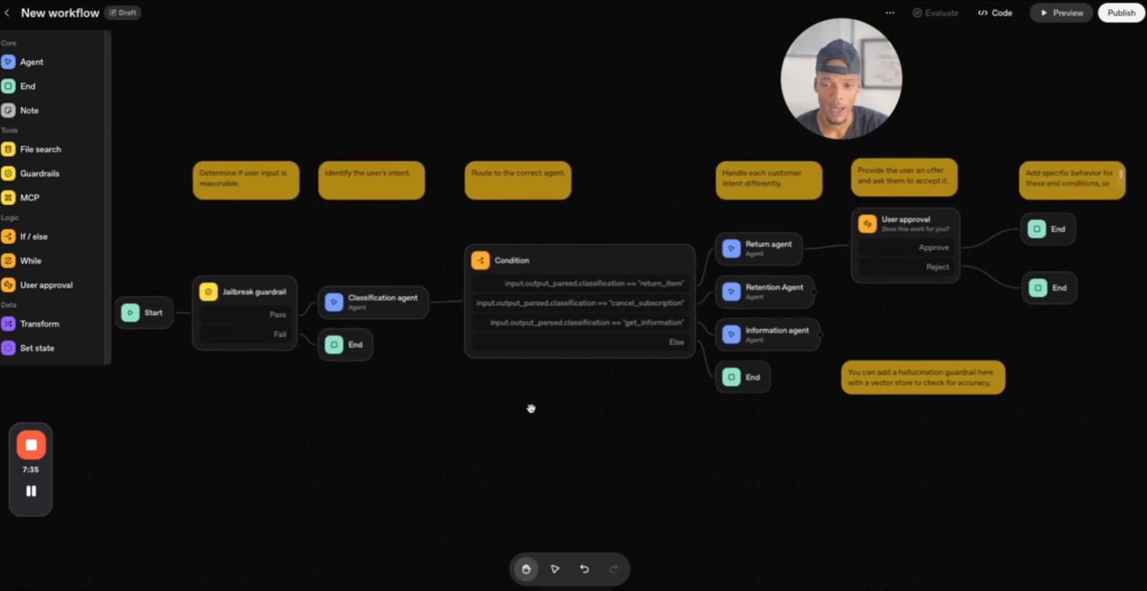
mouse_move(145, 257)
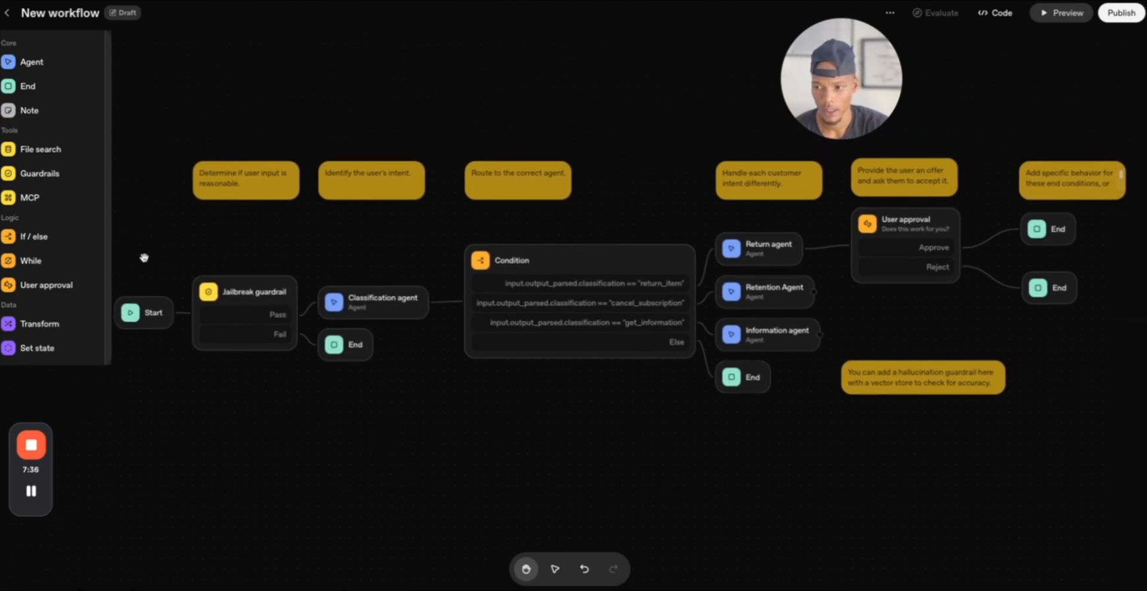